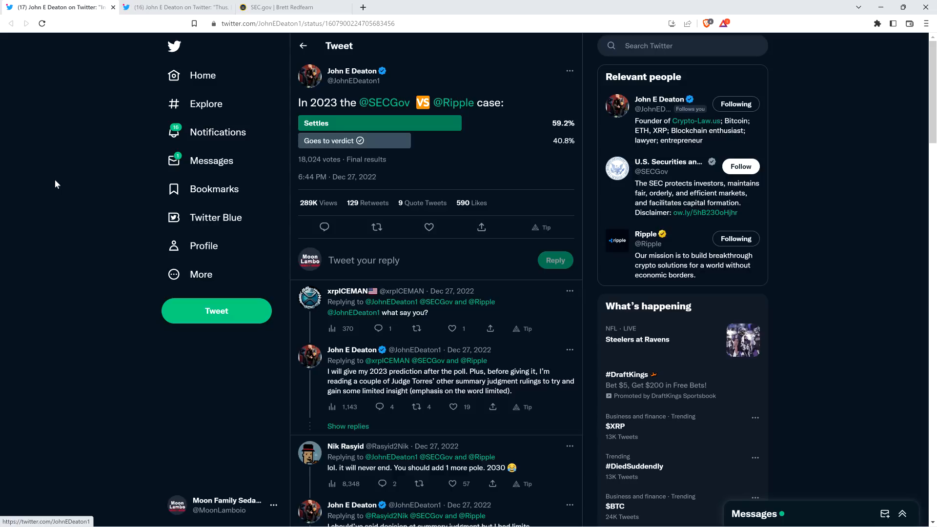
pyautogui.moveTo(128, 22)
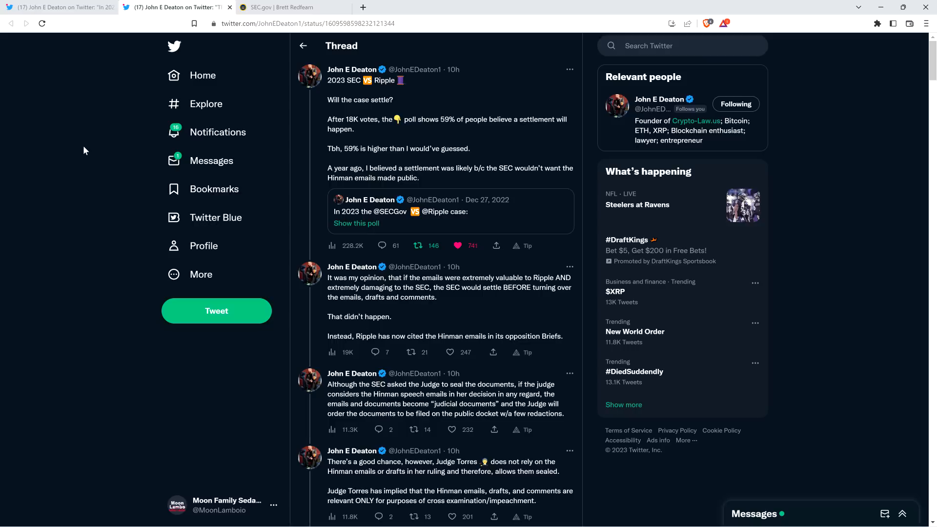
pyautogui.click(457, 245)
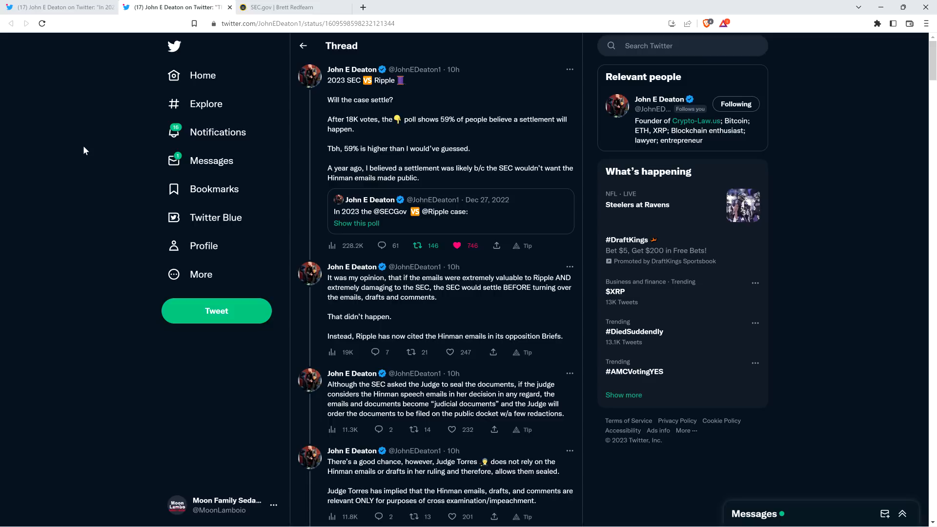
pyautogui.moveTo(63, 178)
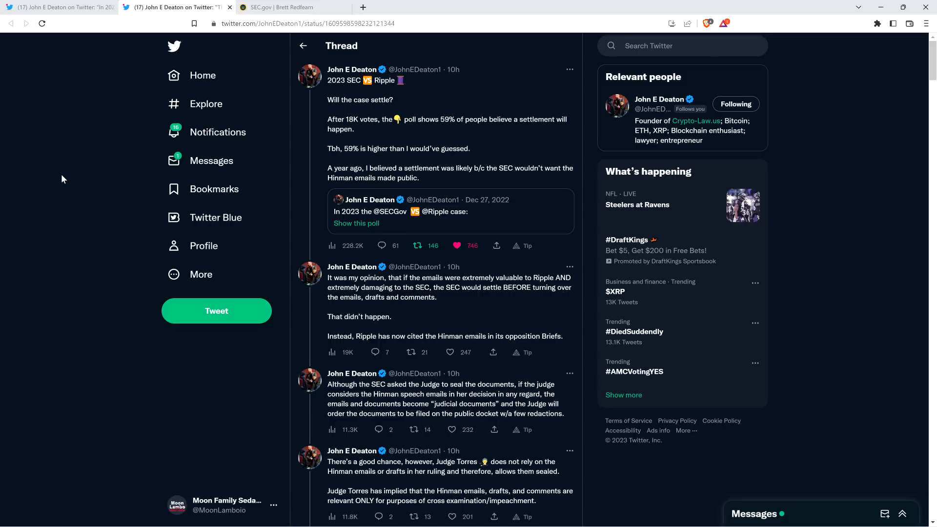
# Read down to the Opposition Brief tweet and view its redacted page 51 full size.
pyautogui.scroll(-3)
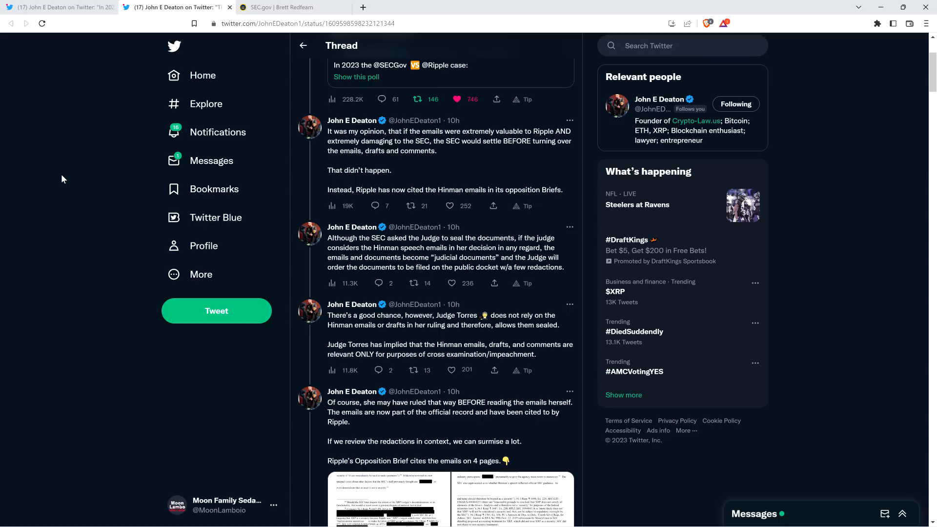
pyautogui.click(450, 370)
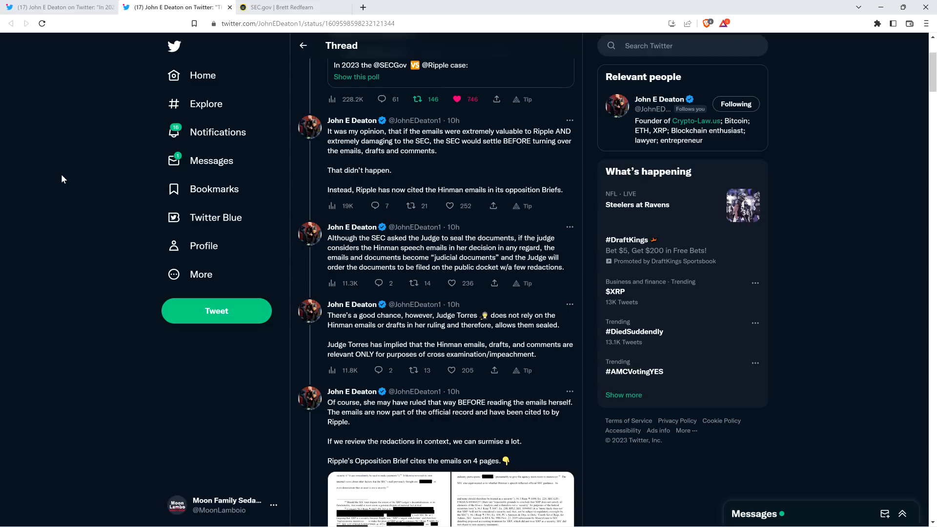
pyautogui.scroll(-3)
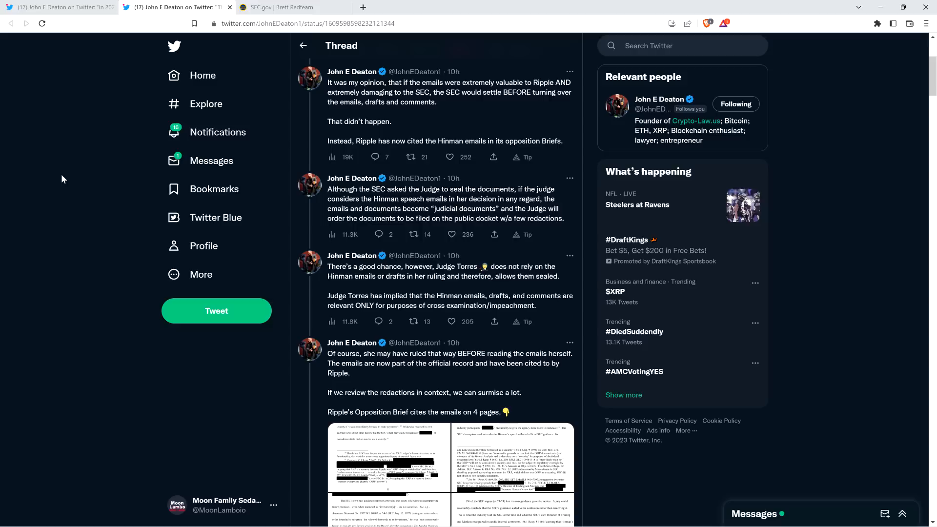
pyautogui.scroll(-3)
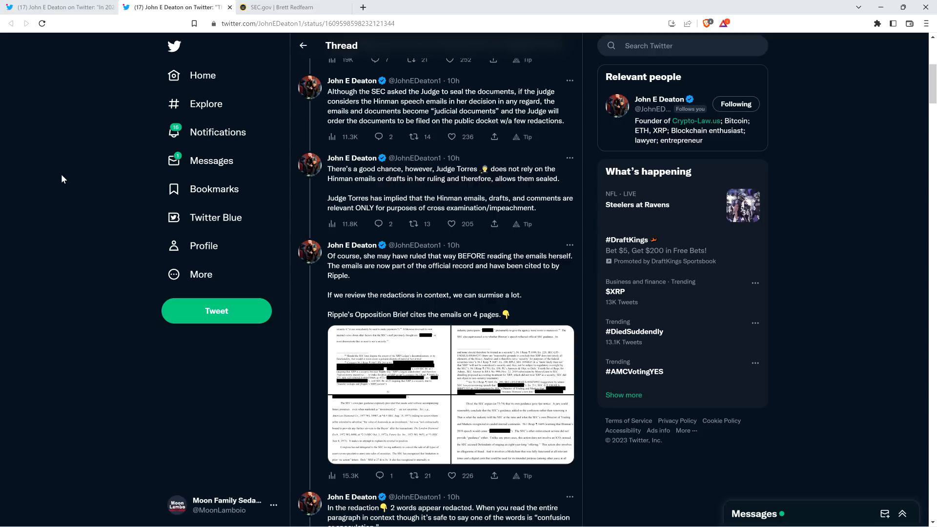
pyautogui.scroll(-3)
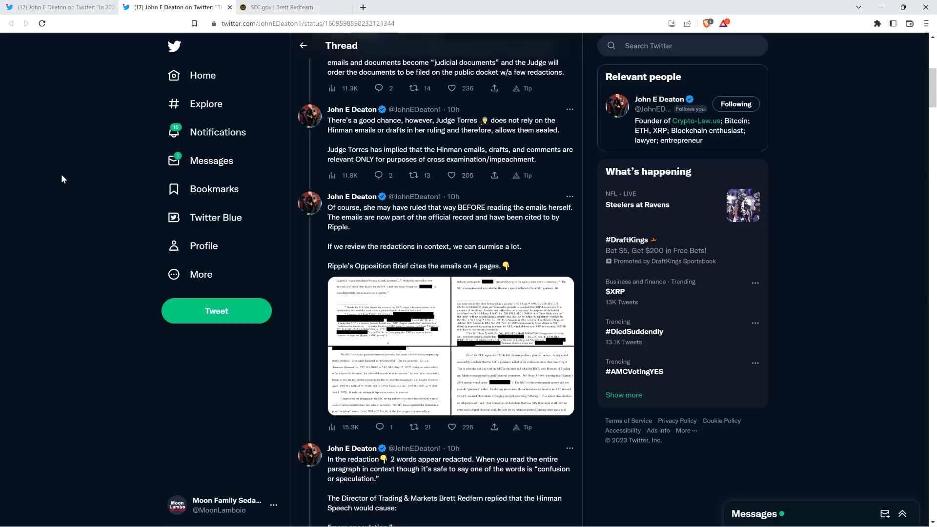
pyautogui.scroll(-3)
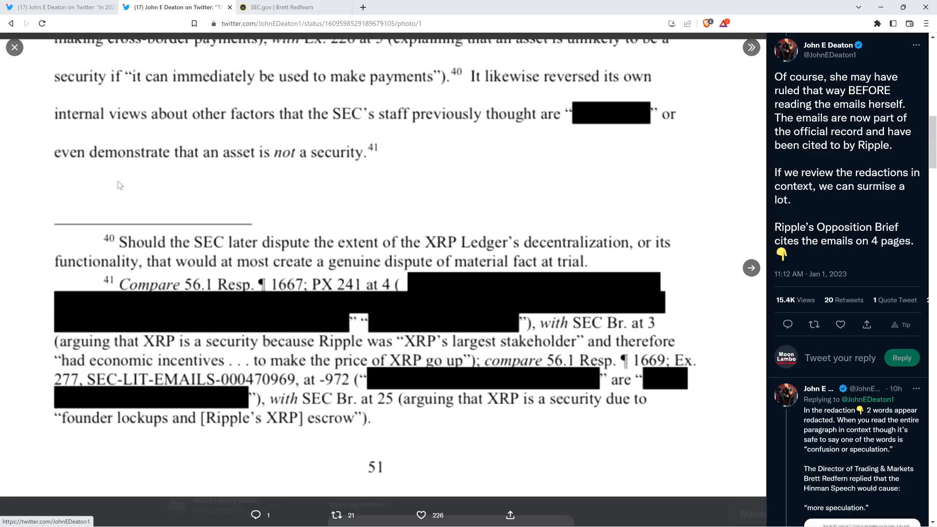
# Page through brief images 2–4, then close the photo viewer.
pyautogui.click(751, 266)
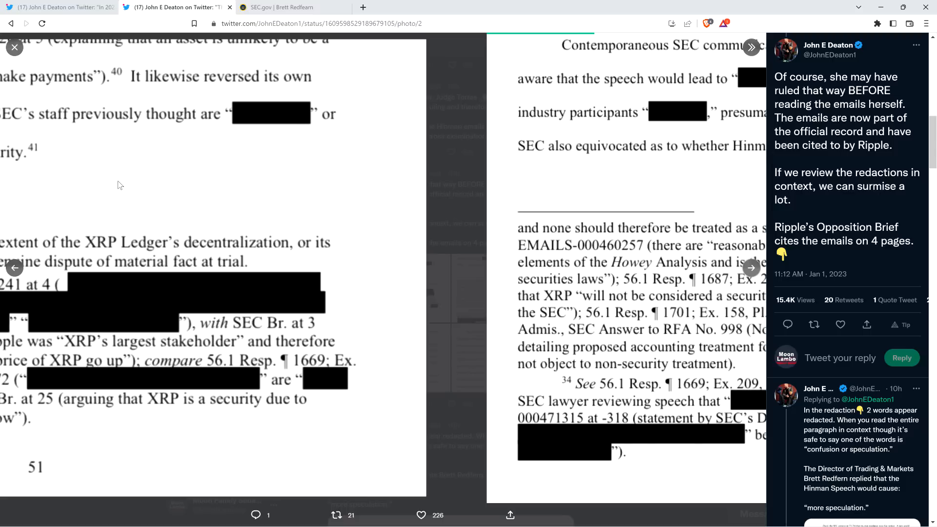
pyautogui.click(751, 268)
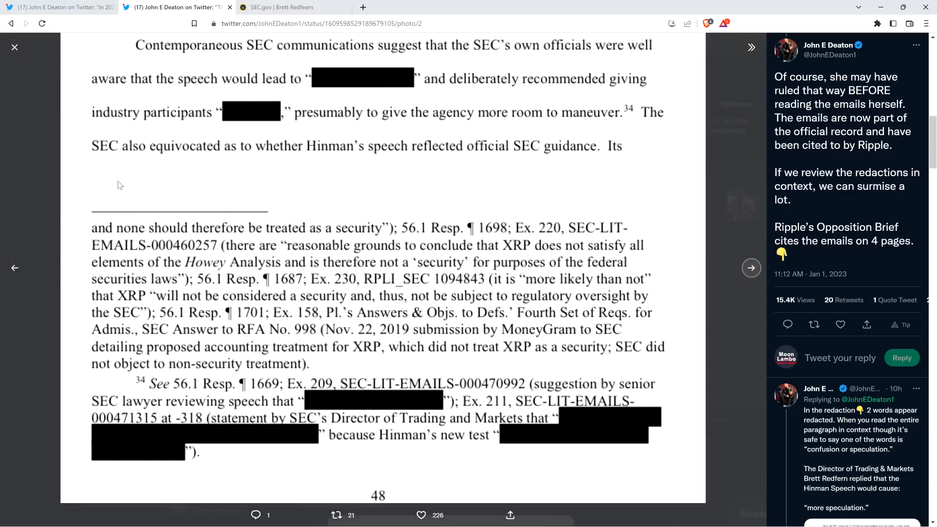
pyautogui.click(751, 268)
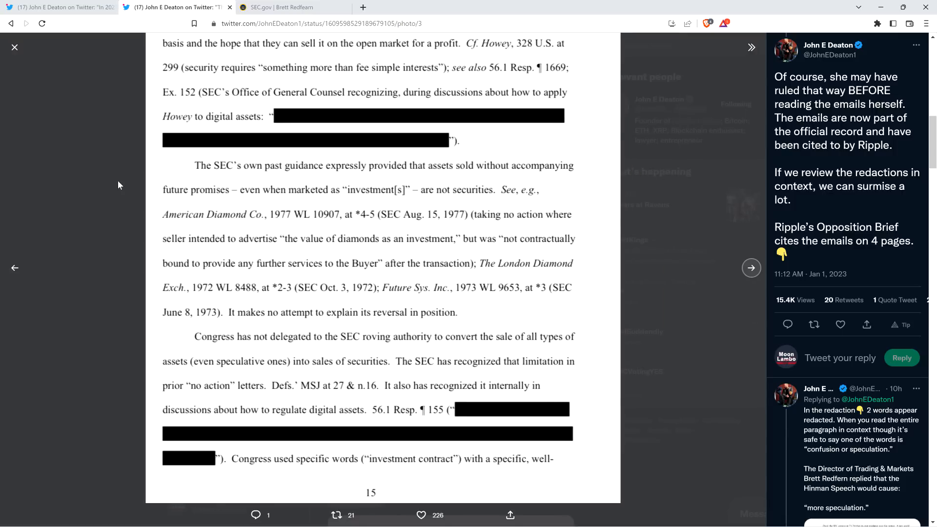
pyautogui.click(750, 268)
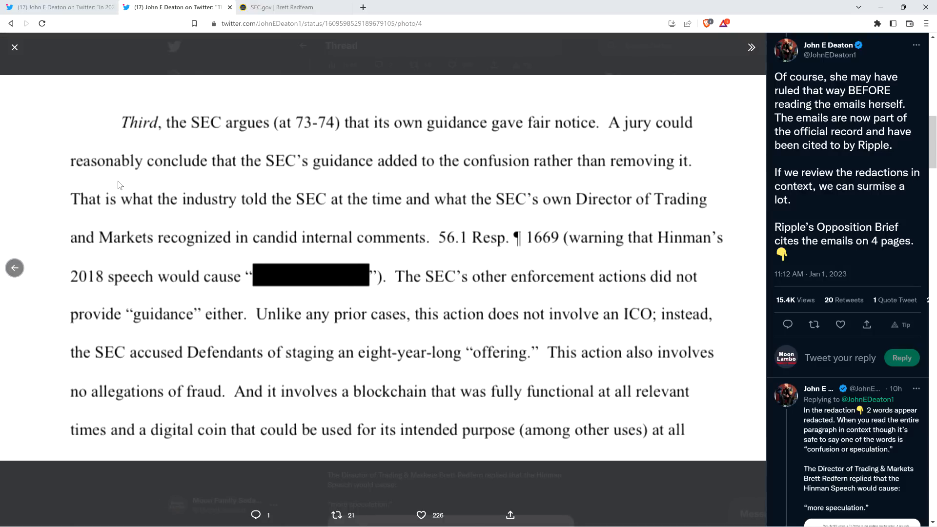
pyautogui.click(14, 48)
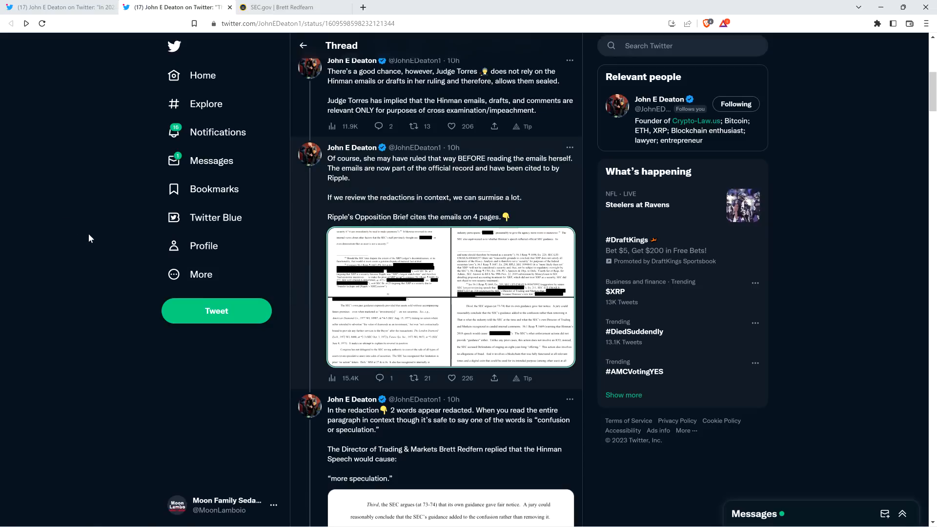
pyautogui.moveTo(59, 270)
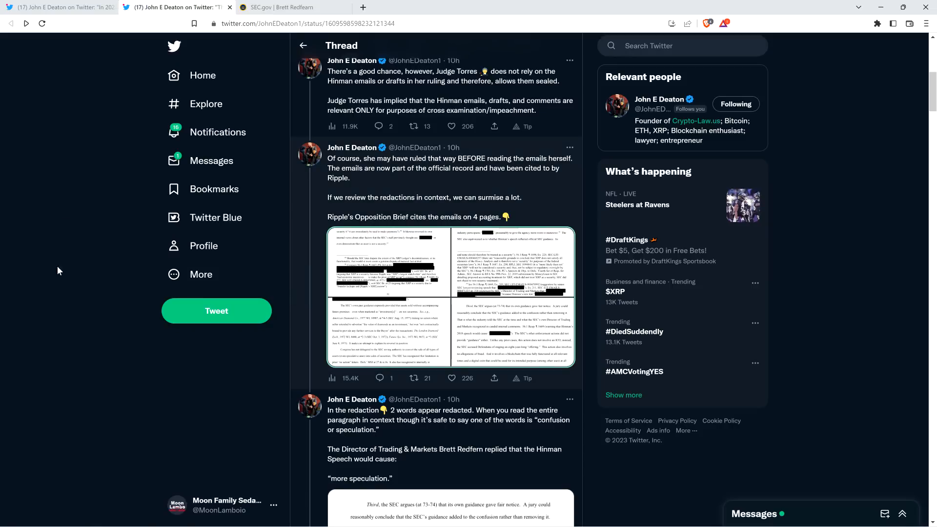
pyautogui.moveTo(51, 282)
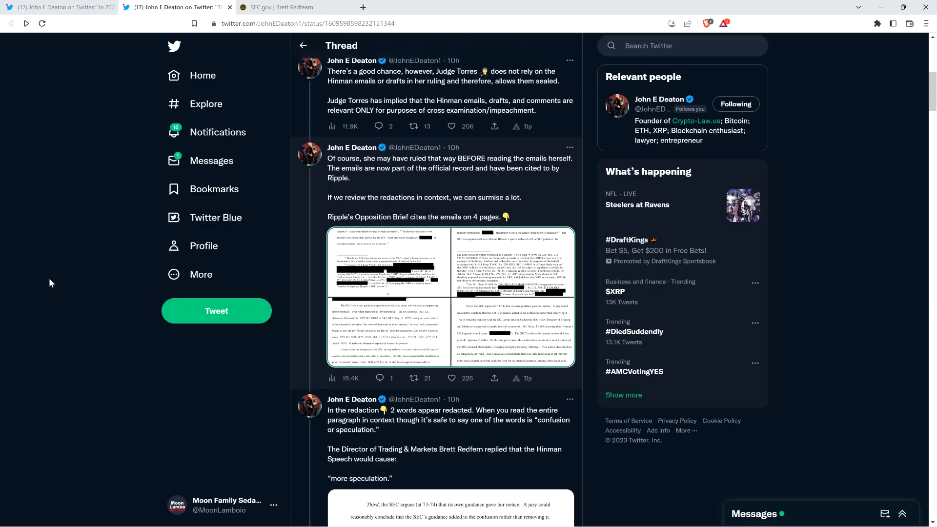
# Scroll past the 'more speculation' tweets and switch to Brett Redfearn's SEC.gov biography.
pyautogui.scroll(-3)
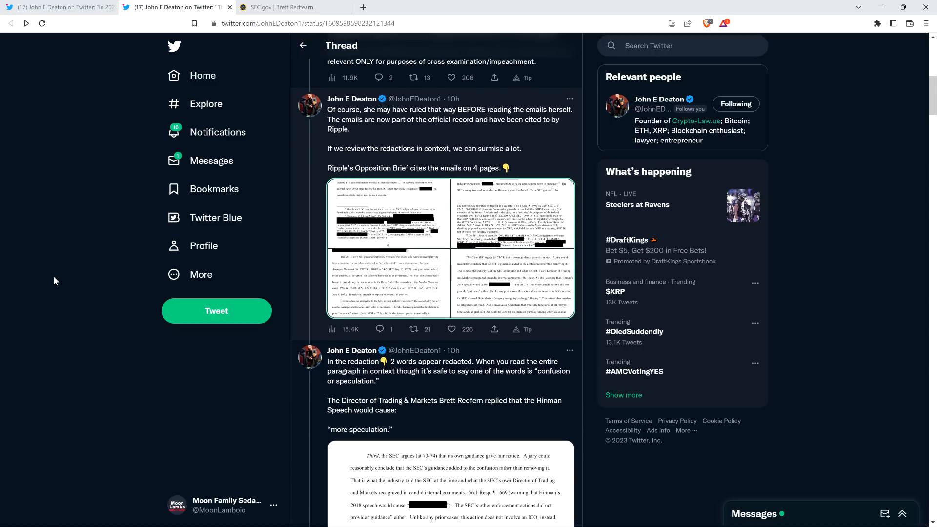
pyautogui.scroll(-3)
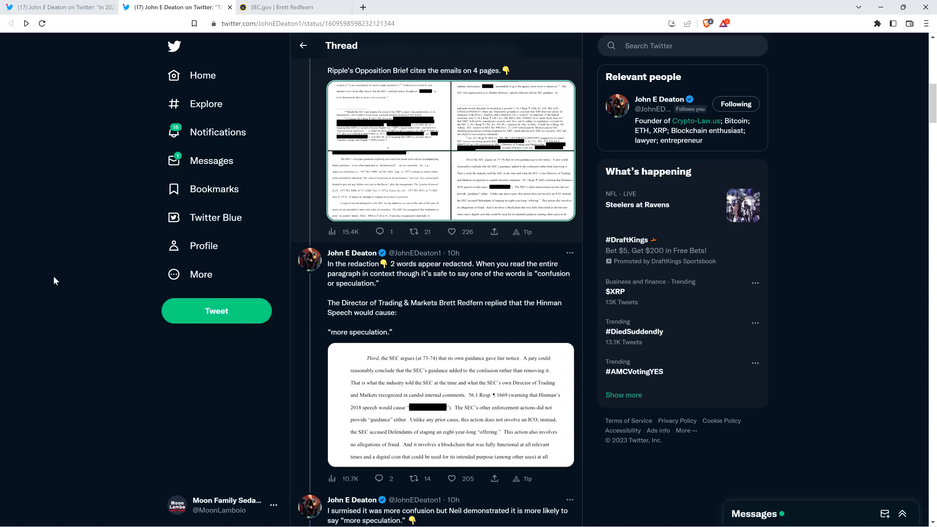
pyautogui.moveTo(58, 276)
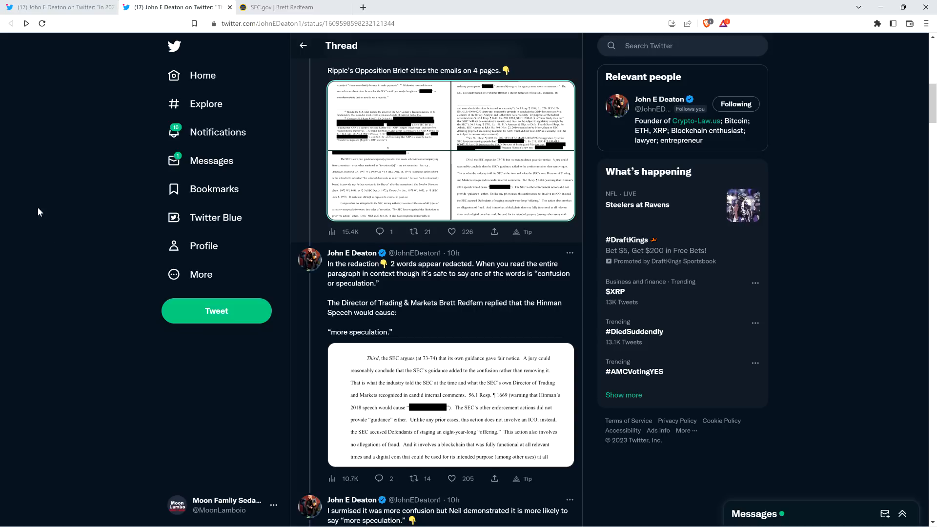
pyautogui.moveTo(76, 242)
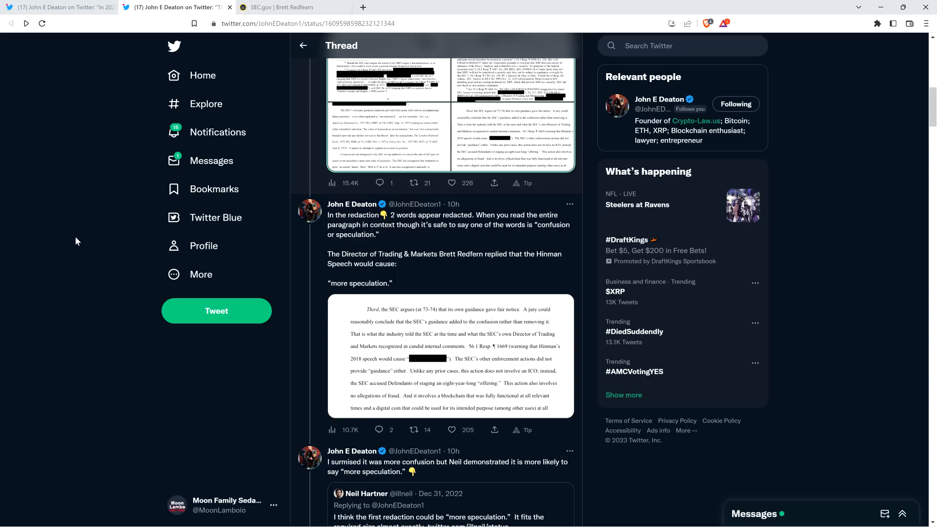
pyautogui.moveTo(82, 238)
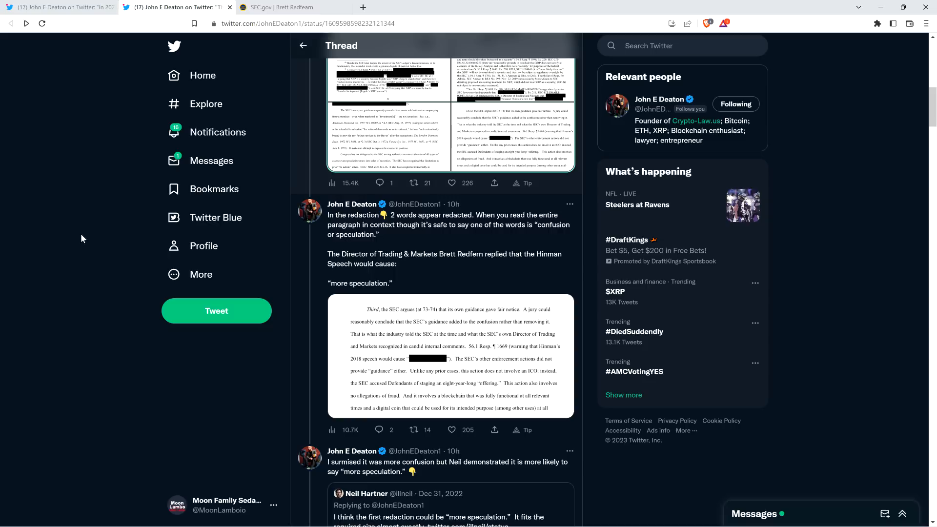
pyautogui.scroll(-3)
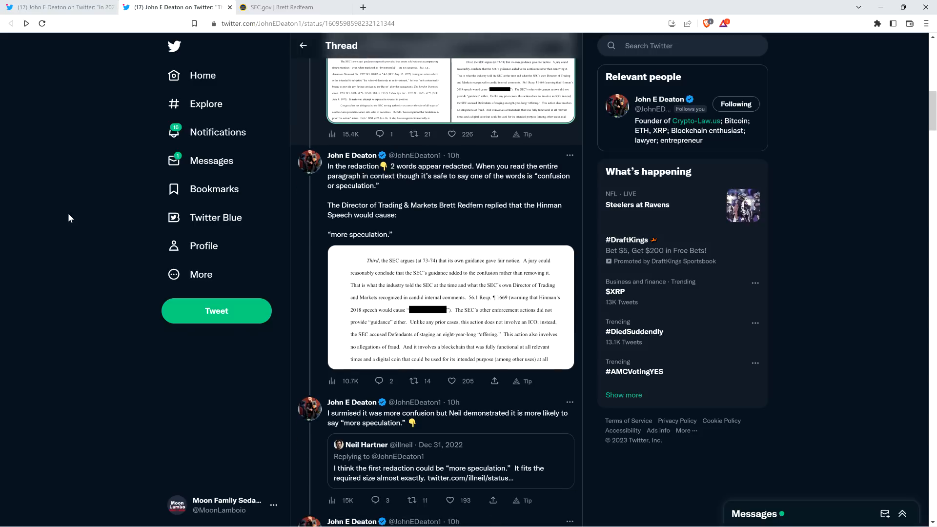
pyautogui.scroll(-3)
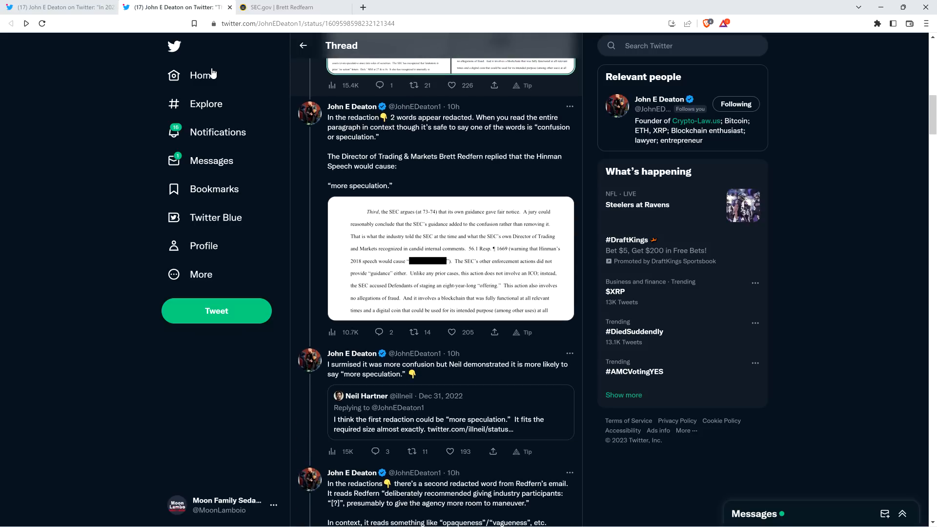
pyautogui.click(281, 7)
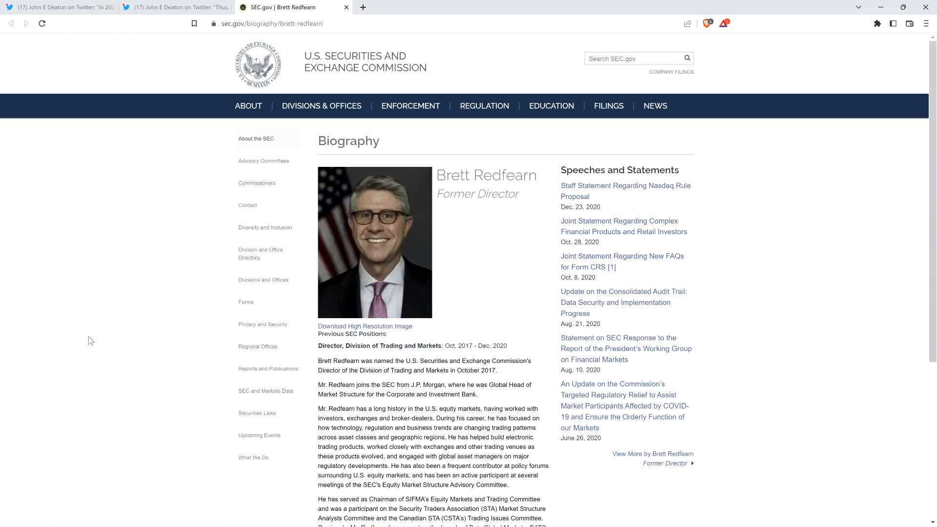
pyautogui.moveTo(79, 360)
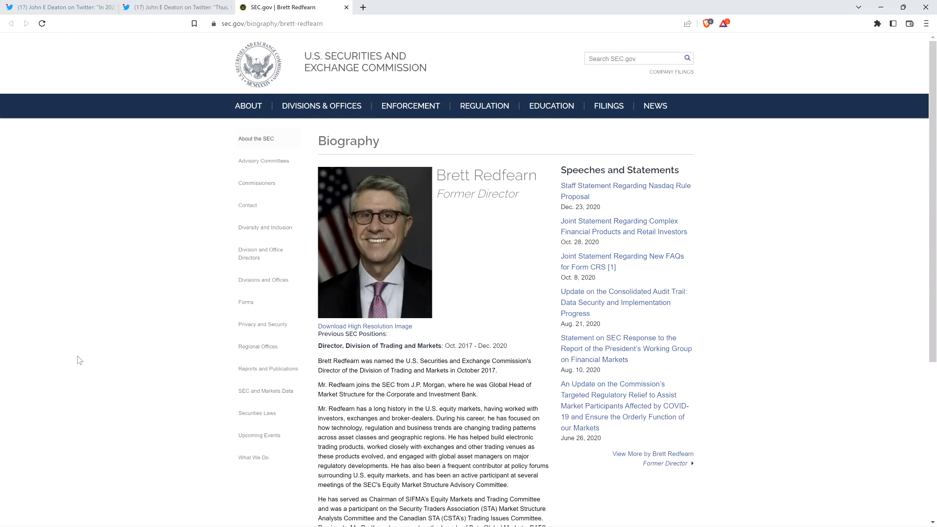
pyautogui.moveTo(73, 370)
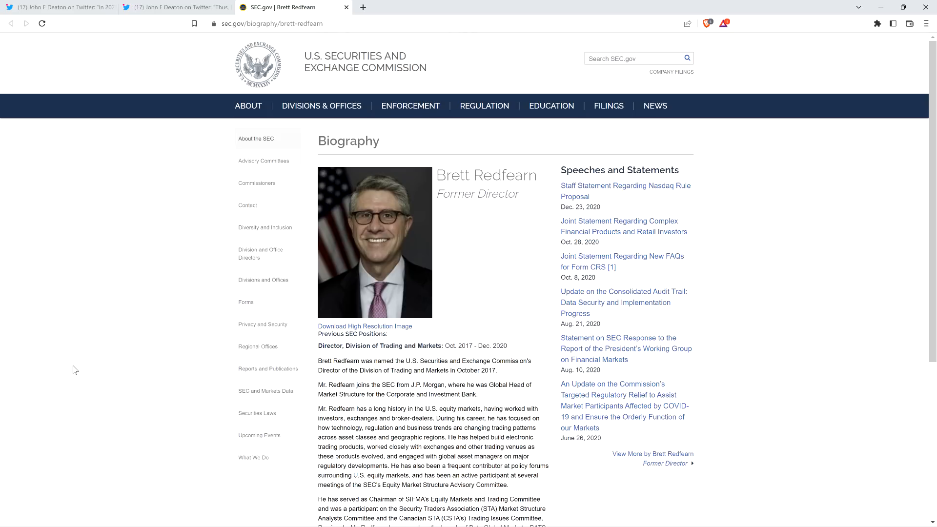
pyautogui.moveTo(86, 179)
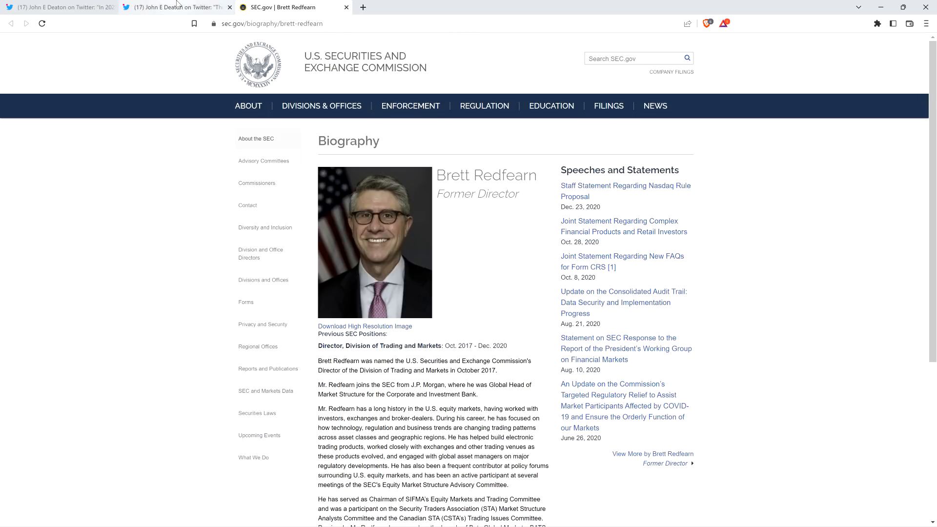
# Switch back to the Twitter tab with Deaton's thread.
pyautogui.click(173, 7)
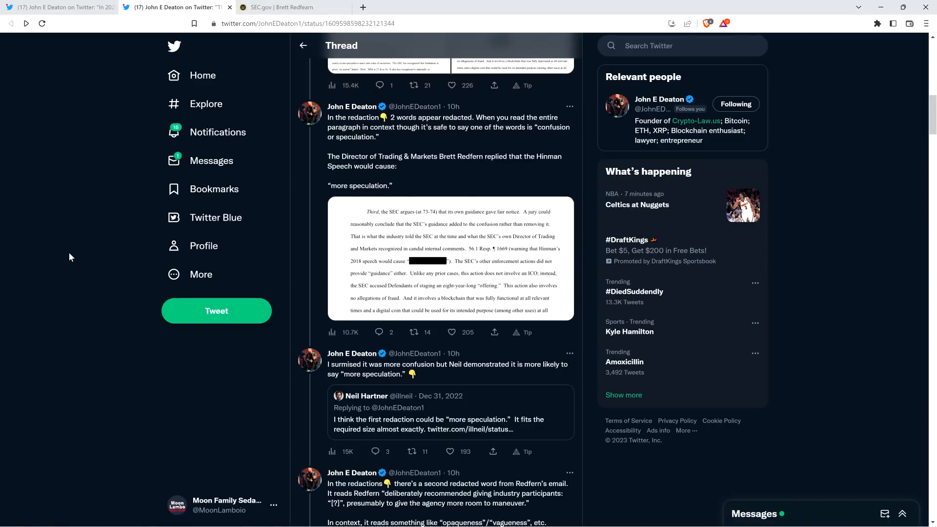
pyautogui.moveTo(79, 253)
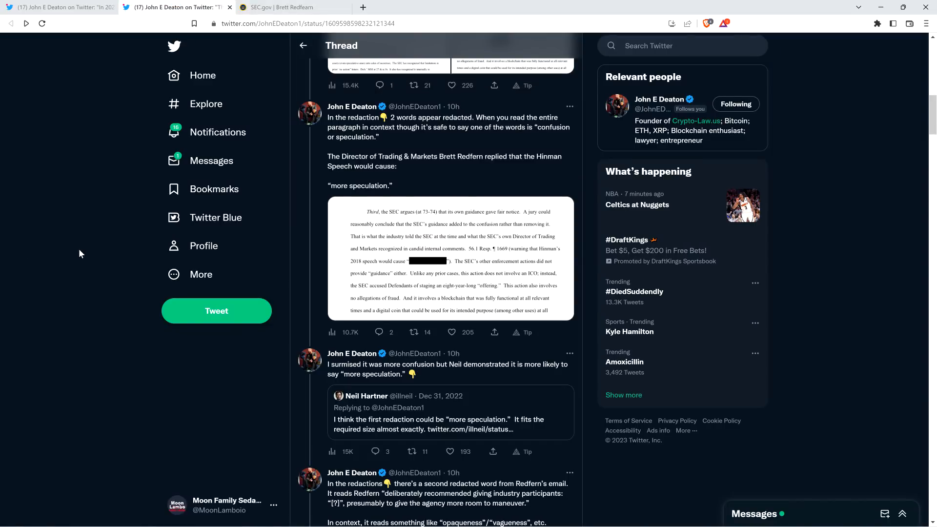
pyautogui.moveTo(316, 263)
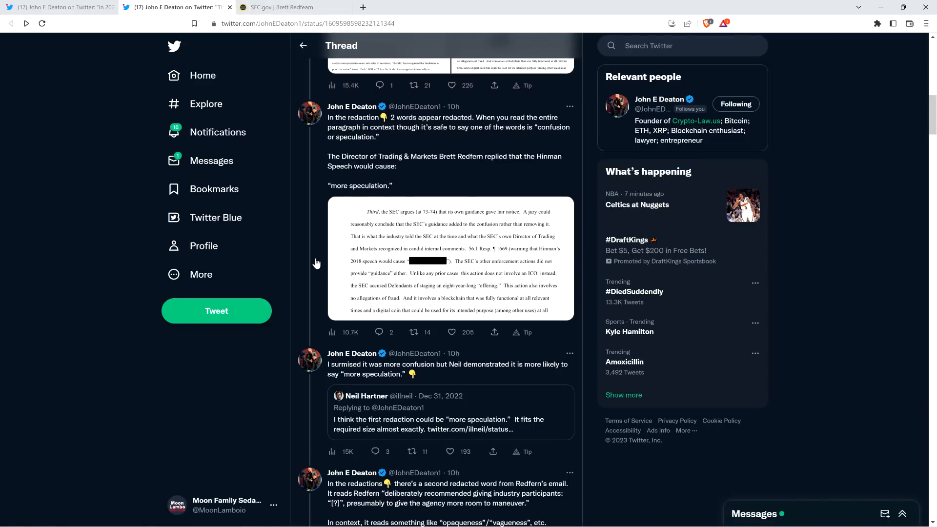
pyautogui.click(450, 258)
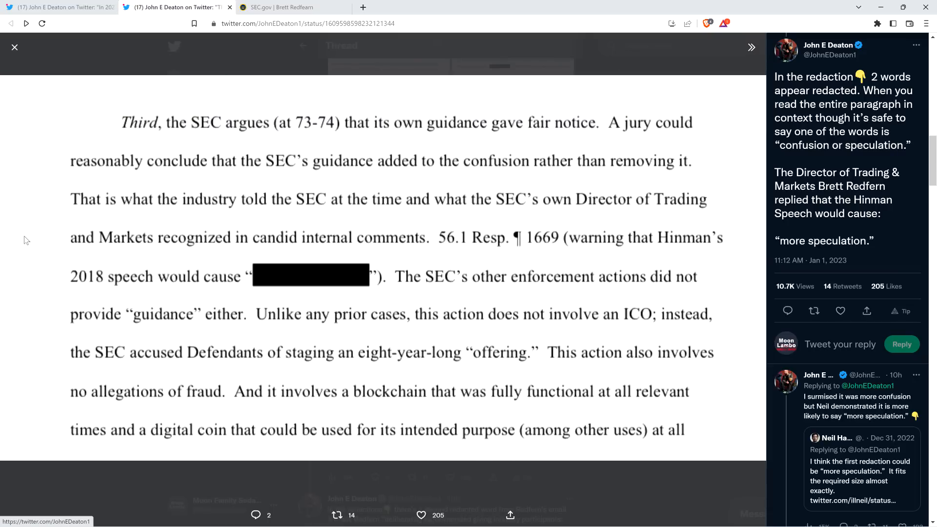
pyautogui.click(14, 47)
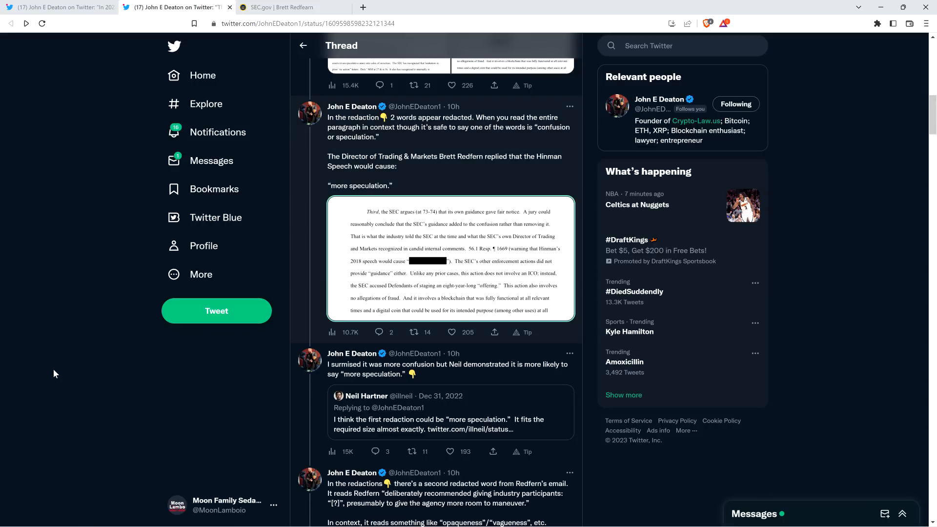
pyautogui.scroll(-3)
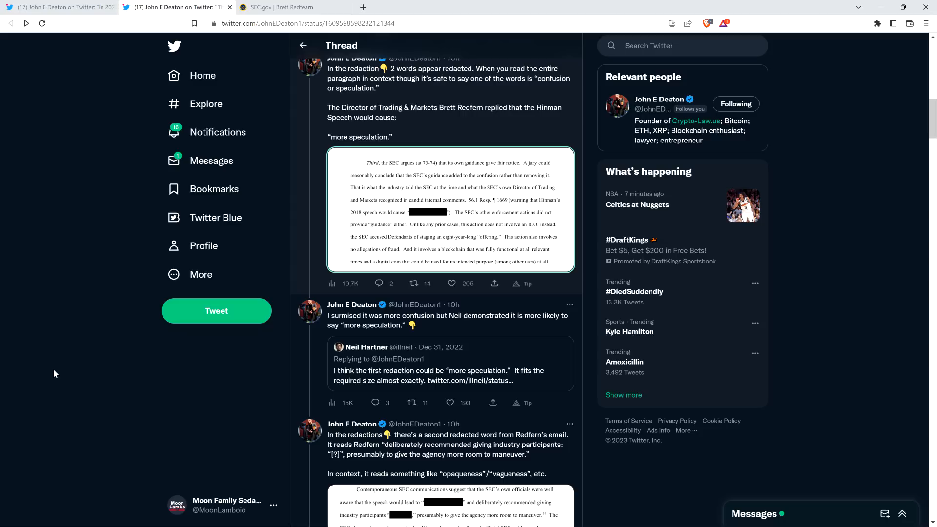
pyautogui.moveTo(80, 227)
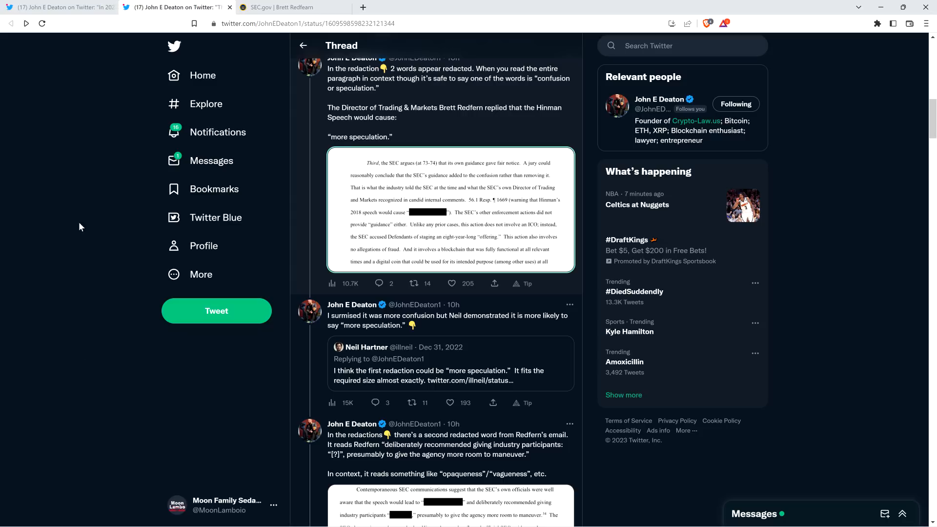
pyautogui.moveTo(59, 201)
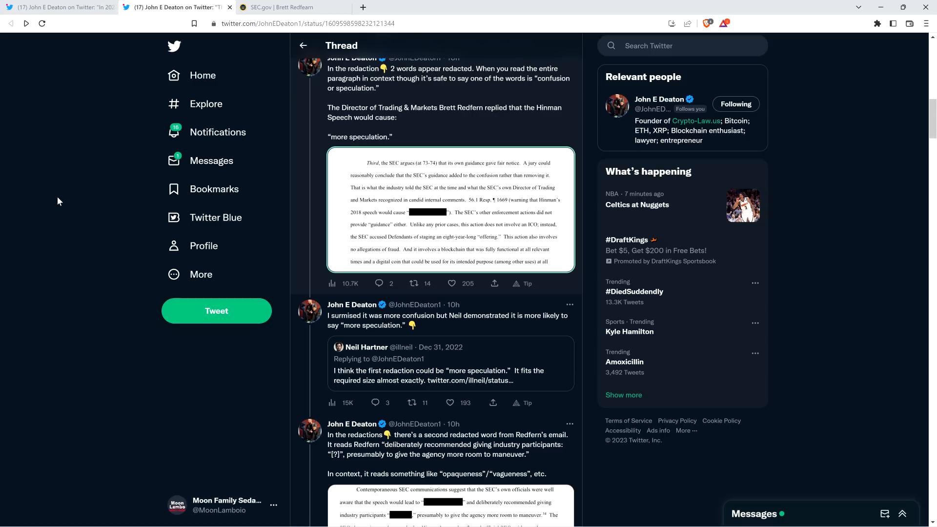
pyautogui.moveTo(366, 346)
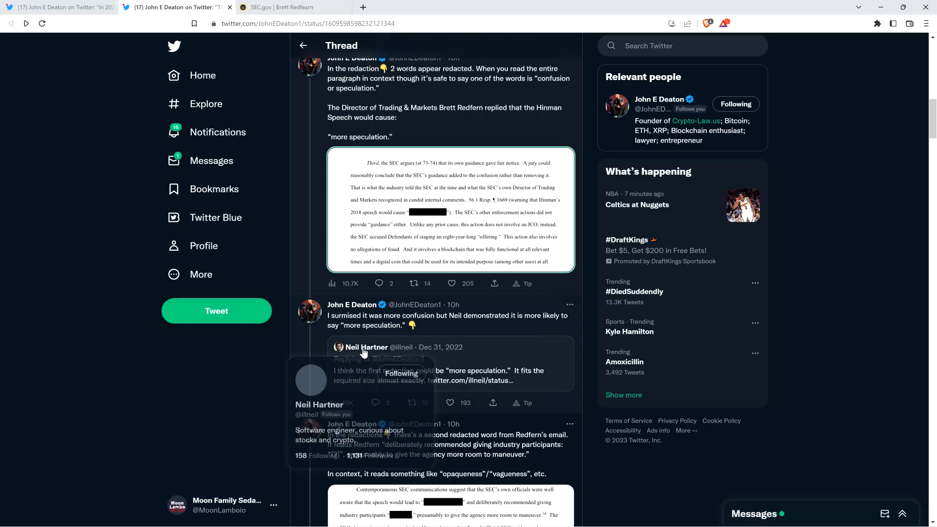
pyautogui.moveTo(117, 157)
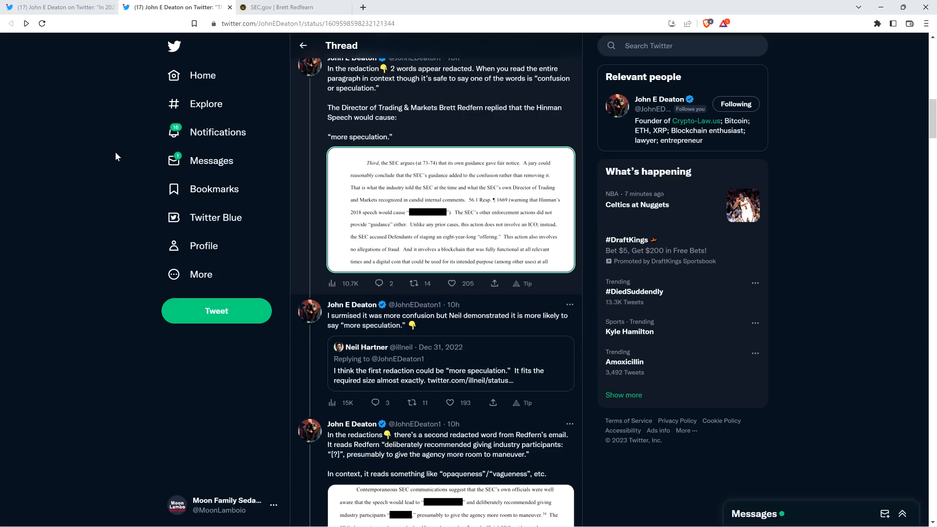
pyautogui.scroll(-3)
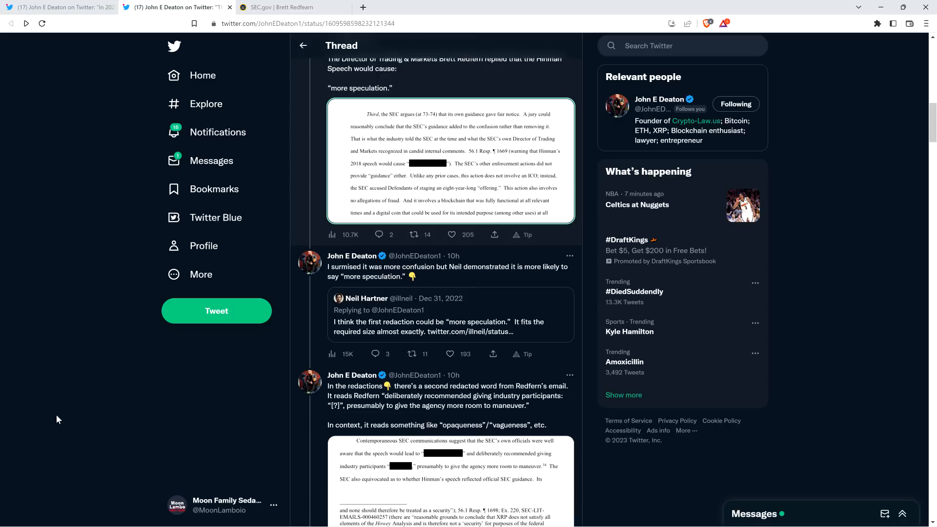
pyautogui.scroll(-3)
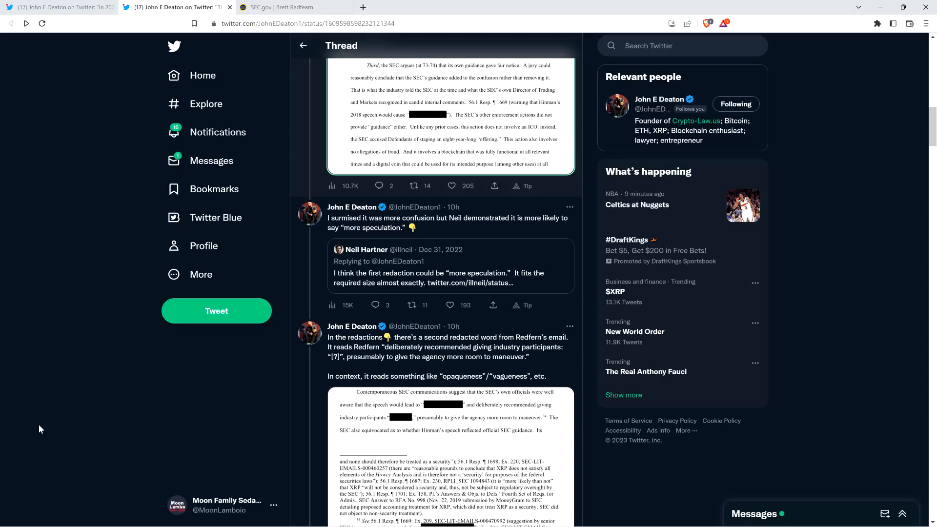
pyautogui.moveTo(75, 410)
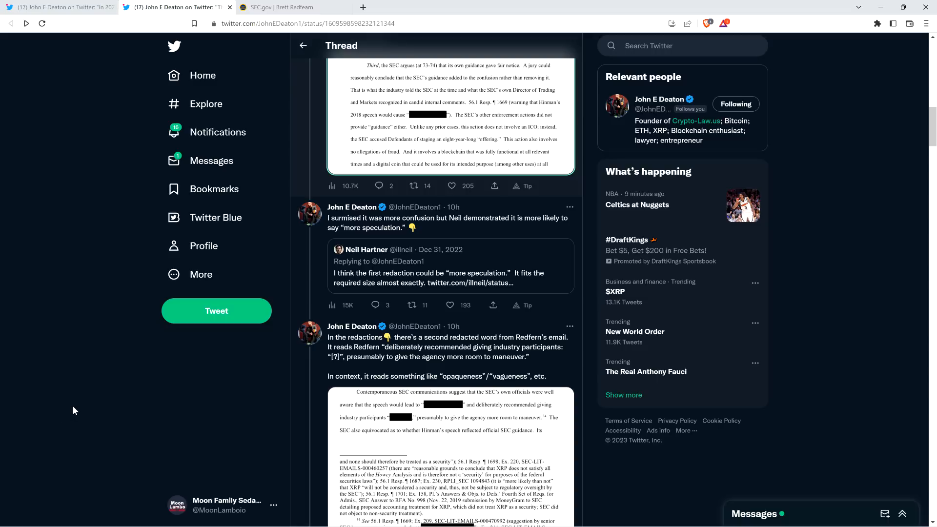
pyautogui.scroll(-3)
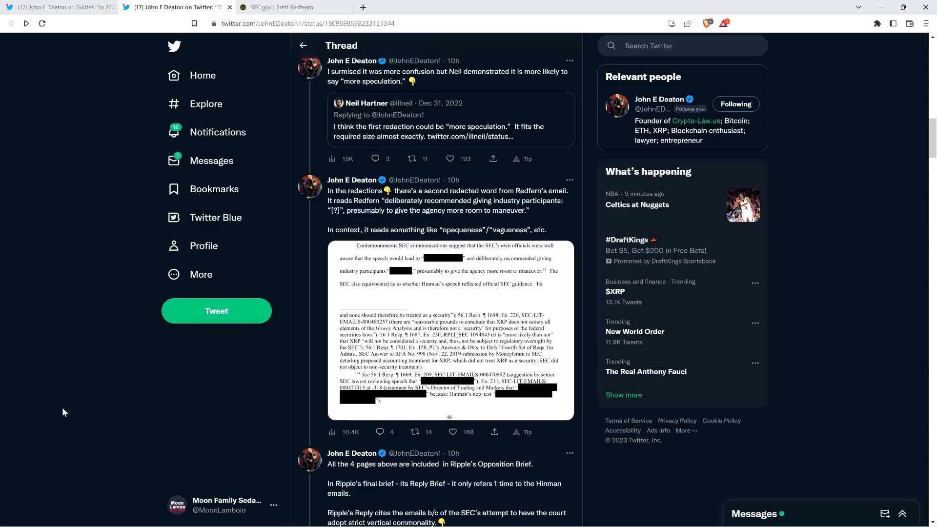
pyautogui.click(448, 332)
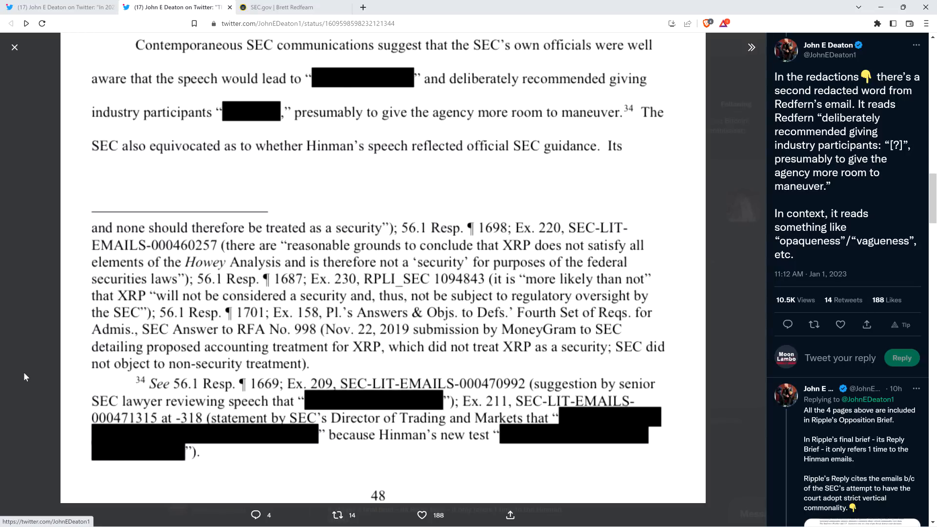
pyautogui.click(14, 47)
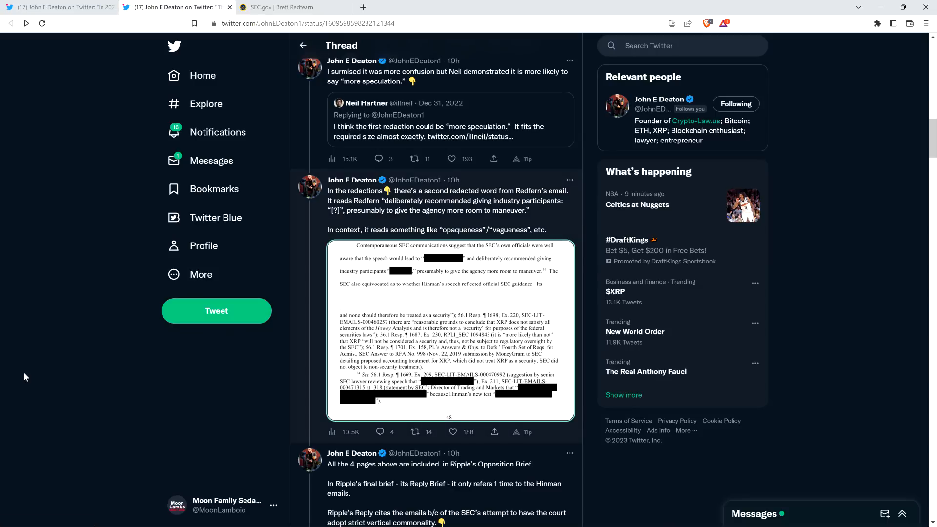
pyautogui.scroll(-3)
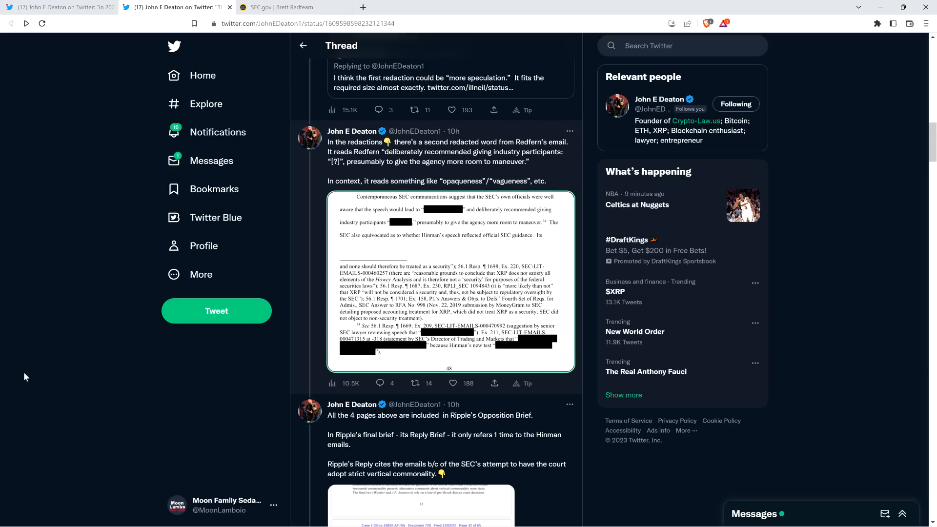
pyautogui.scroll(-3)
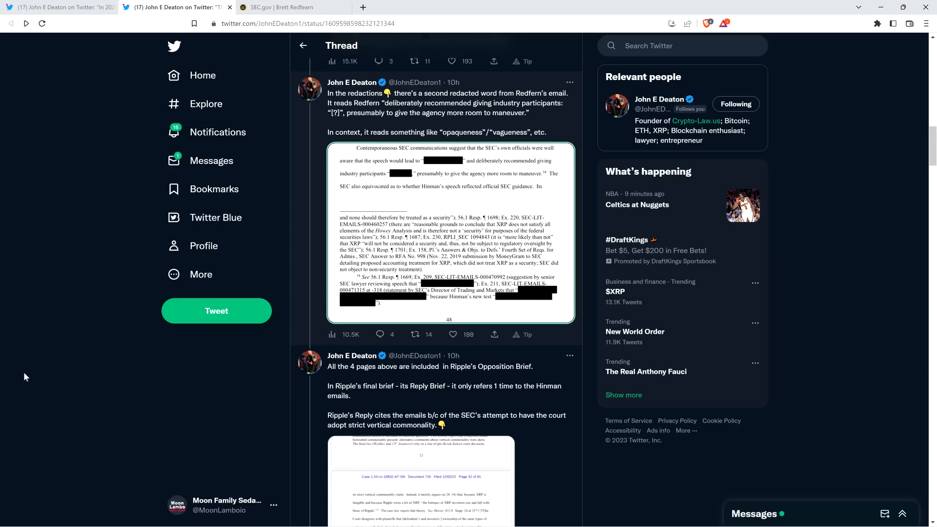
pyautogui.scroll(-3)
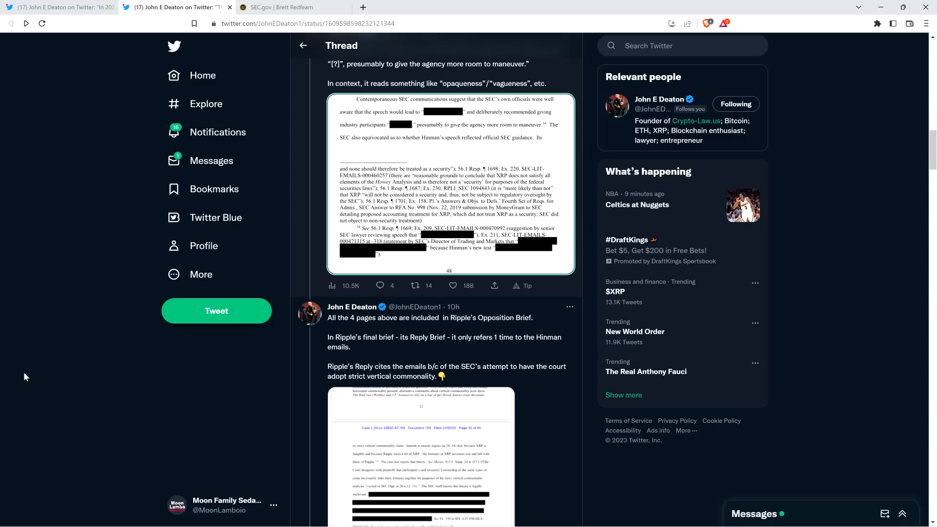
pyautogui.moveTo(50, 367)
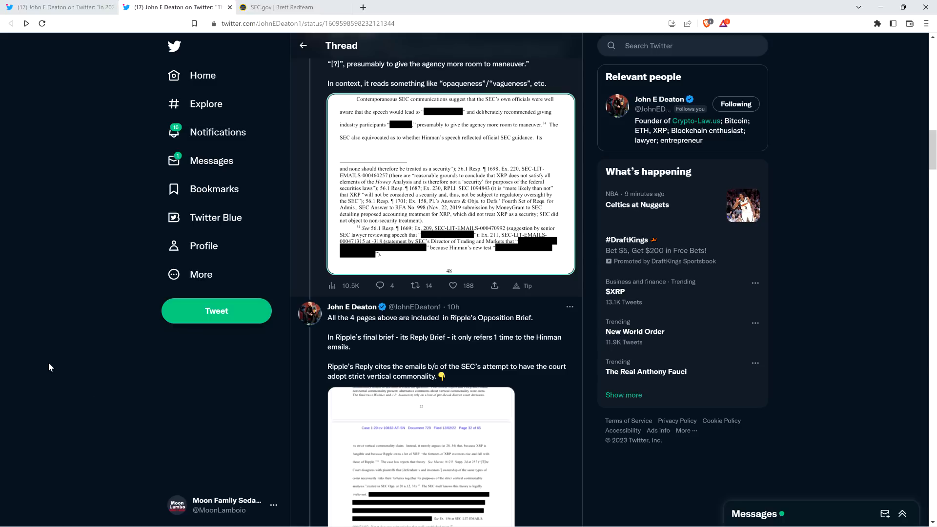
pyautogui.scroll(-3)
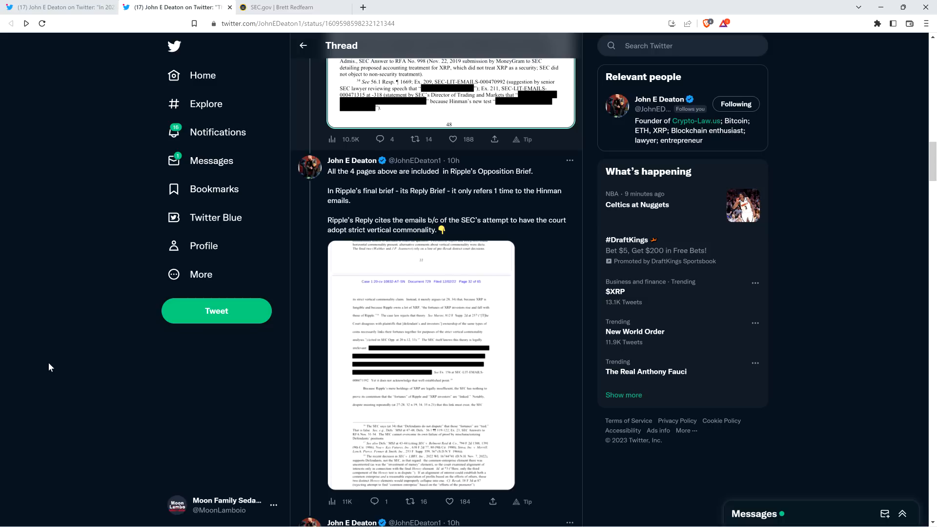
pyautogui.scroll(-3)
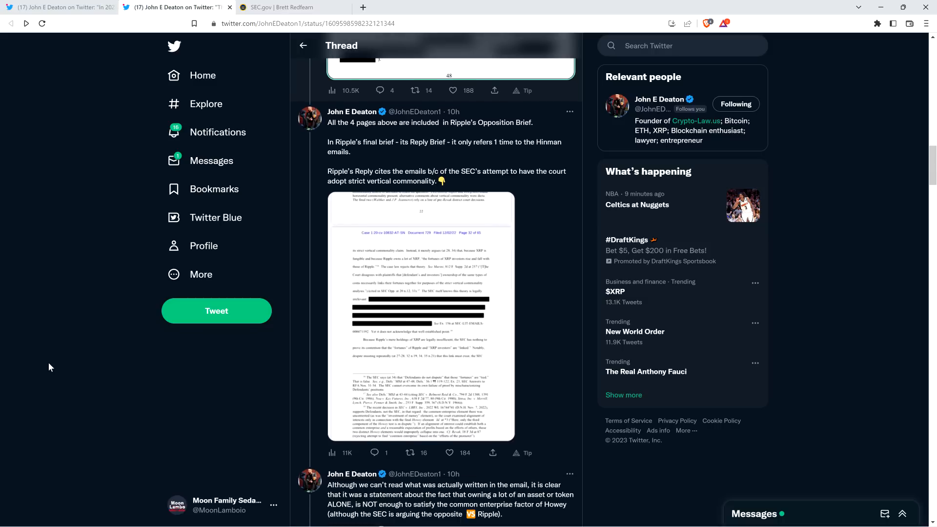
pyautogui.scroll(-3)
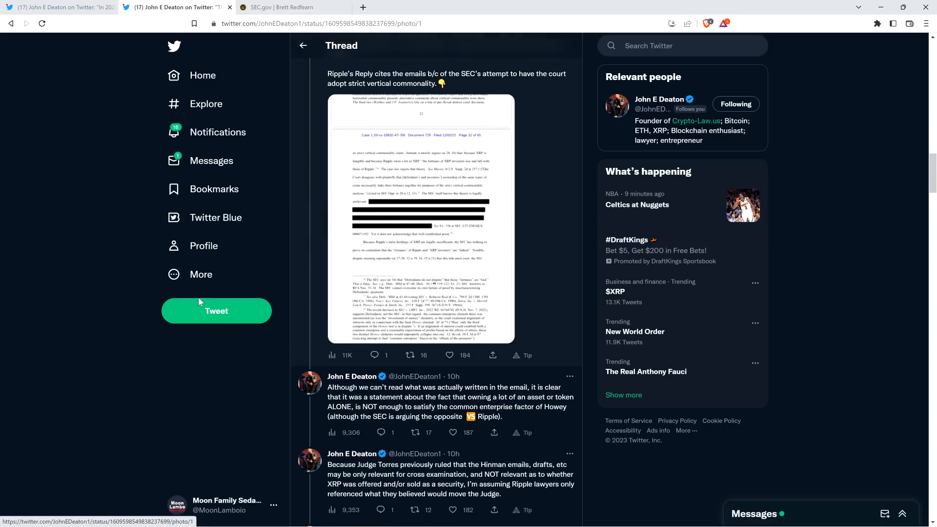
pyautogui.click(420, 221)
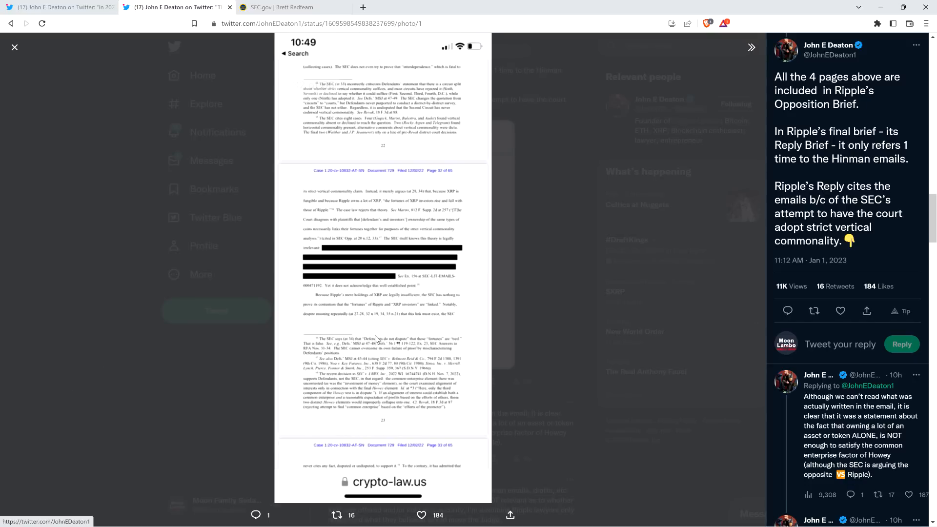
pyautogui.moveTo(106, 325)
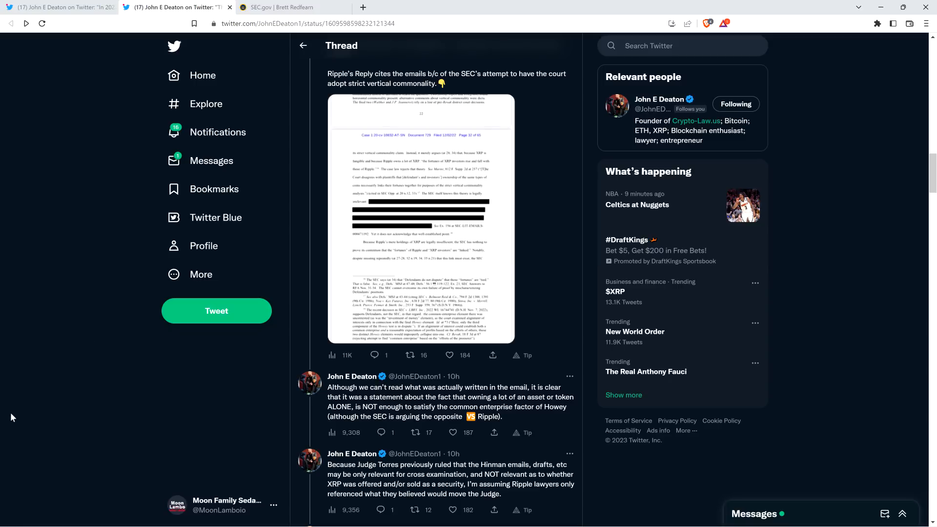
# Scroll past the Reply Brief image to tweets doubting #XRP appeared in the Hinman emails.
pyautogui.scroll(-3)
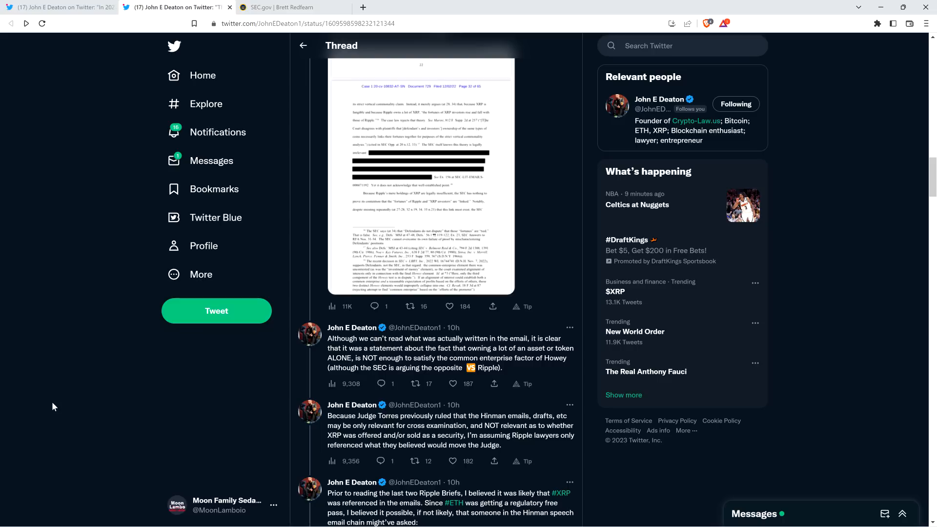
pyautogui.scroll(-3)
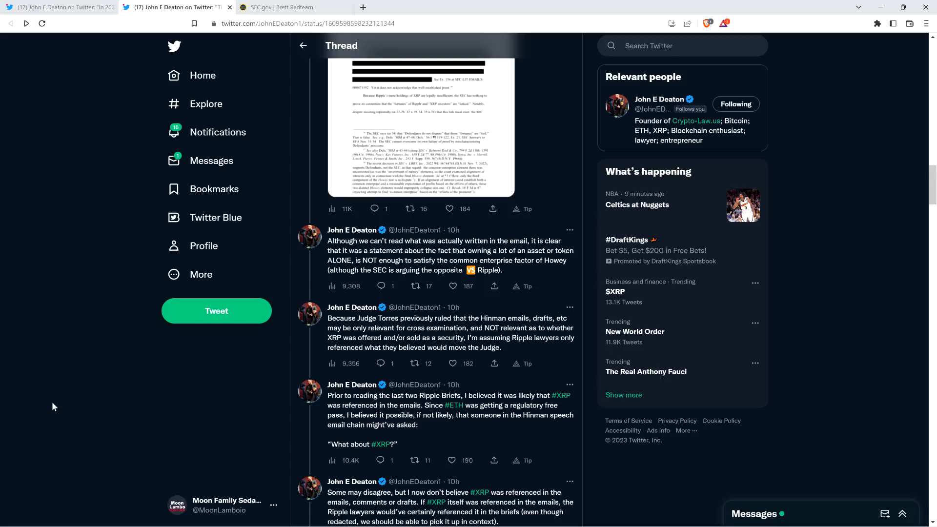
pyautogui.click(450, 285)
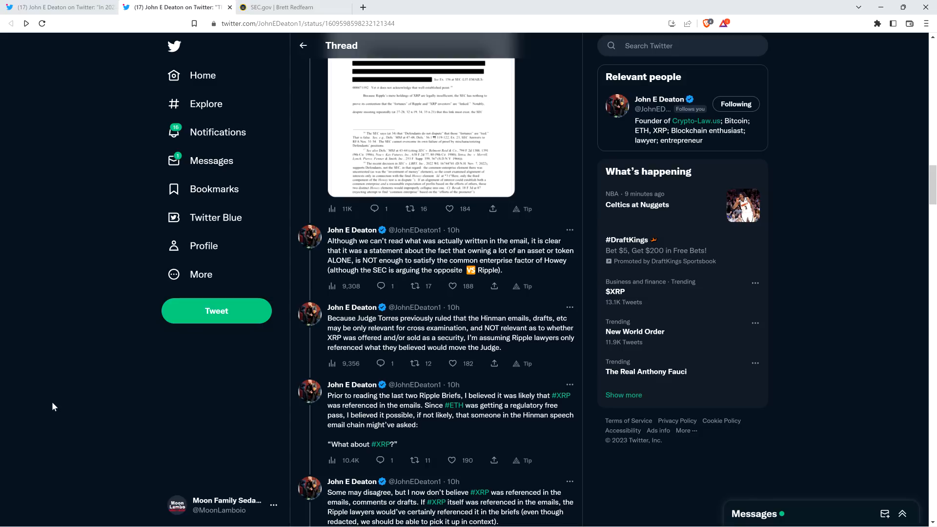
pyautogui.scroll(-3)
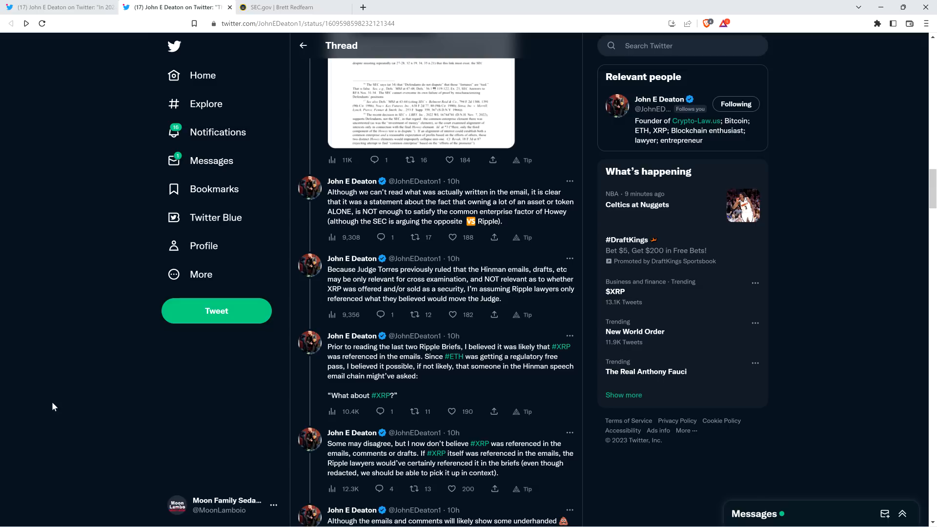
pyautogui.click(450, 410)
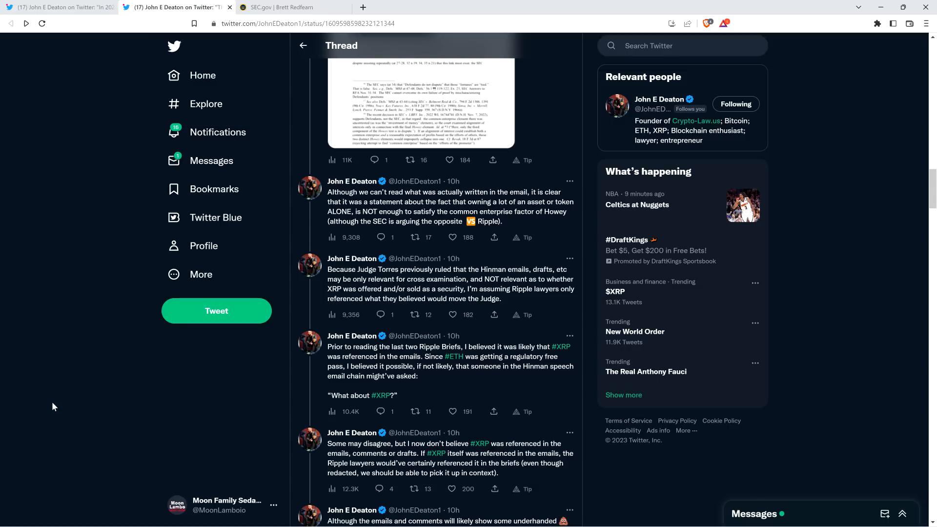
pyautogui.click(449, 489)
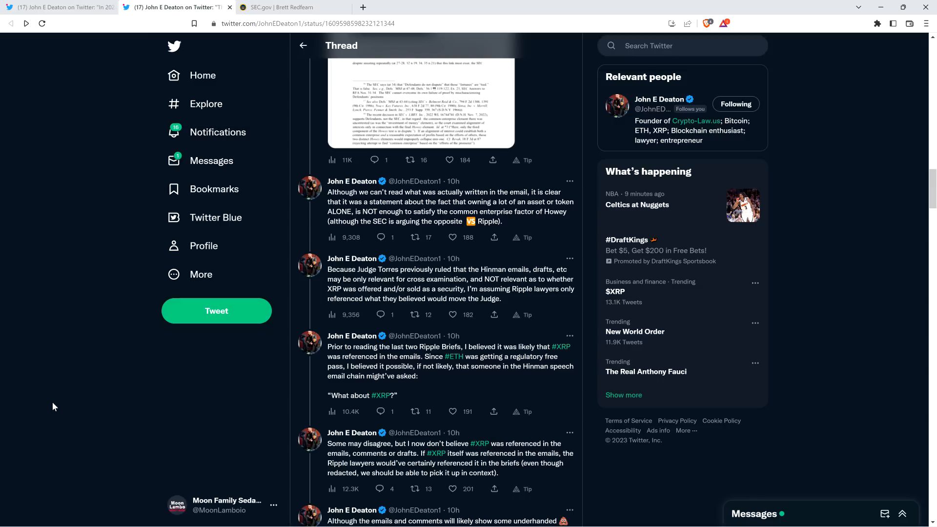
pyautogui.moveTo(64, 404)
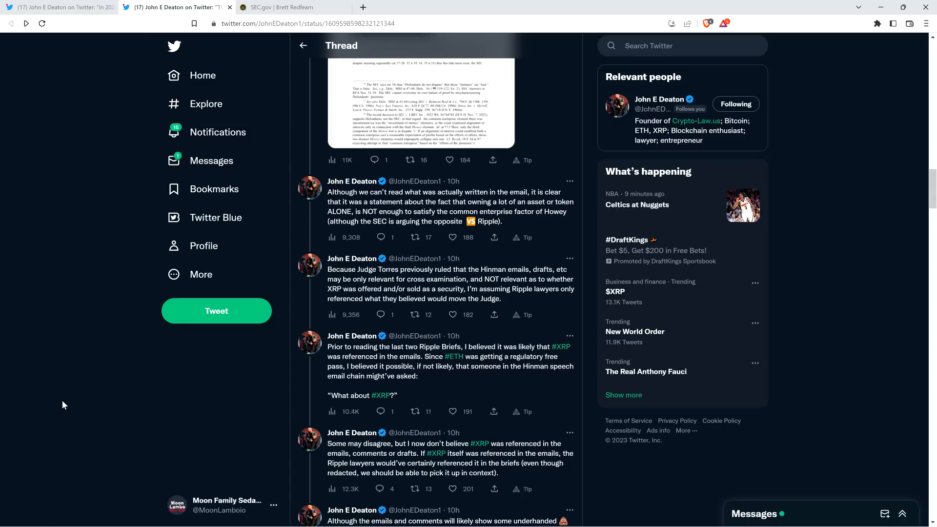
# Scroll down to the tweet saying Hinman called Ethereum sufficiently decentralized.
pyautogui.scroll(-3)
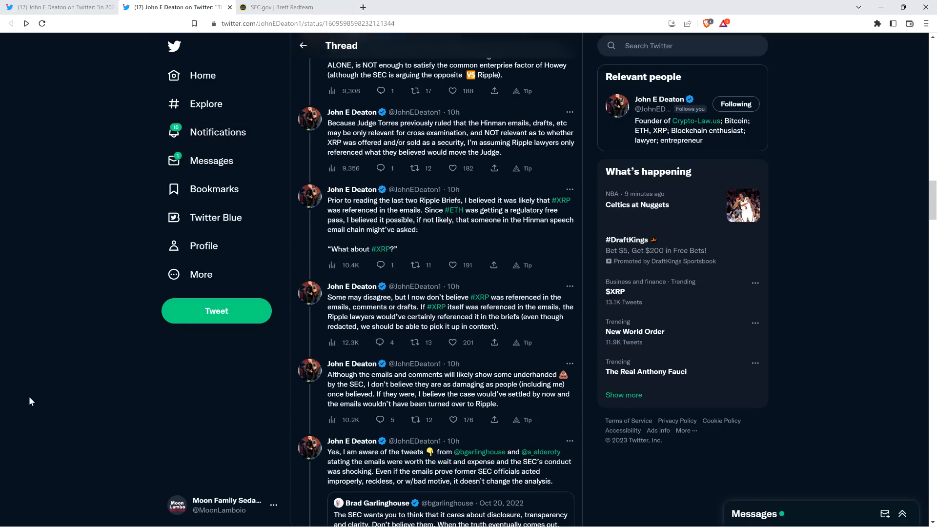
pyautogui.scroll(-3)
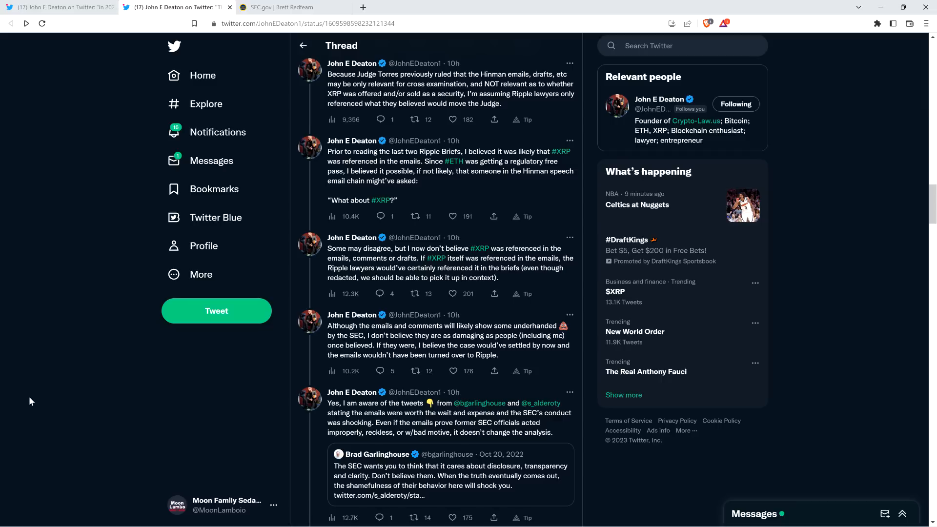
pyautogui.scroll(-3)
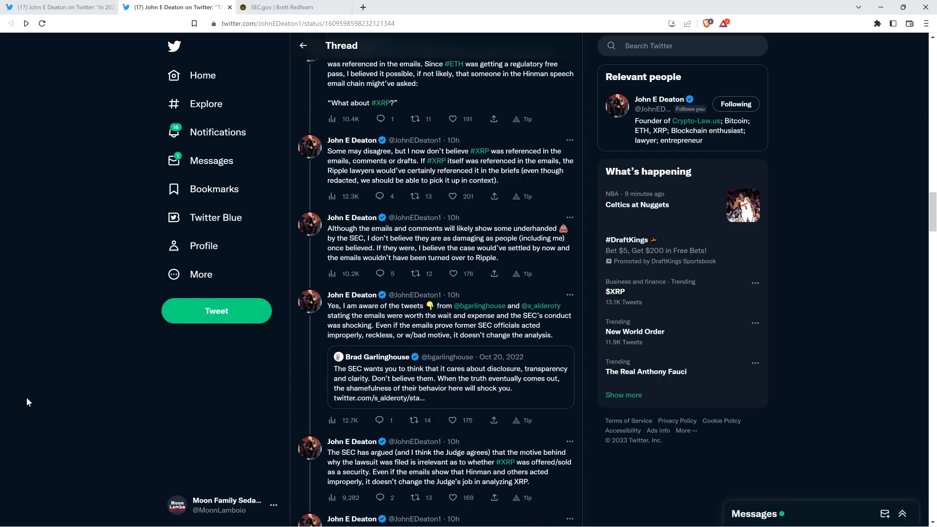
pyautogui.scroll(-3)
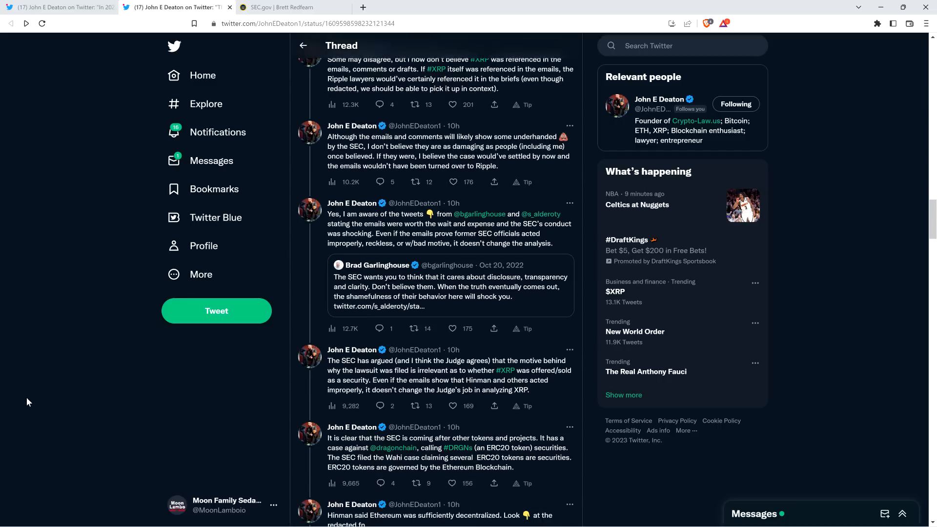
pyautogui.scroll(-3)
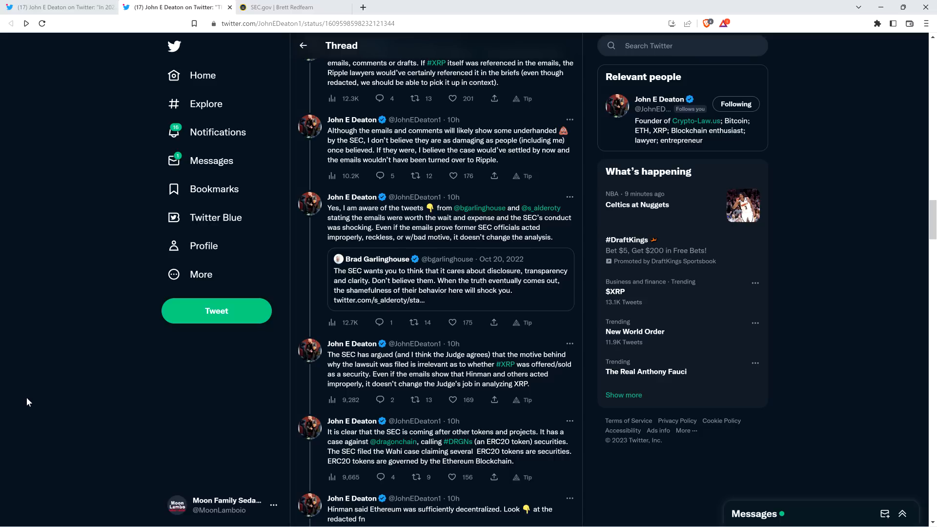
pyautogui.moveTo(19, 407)
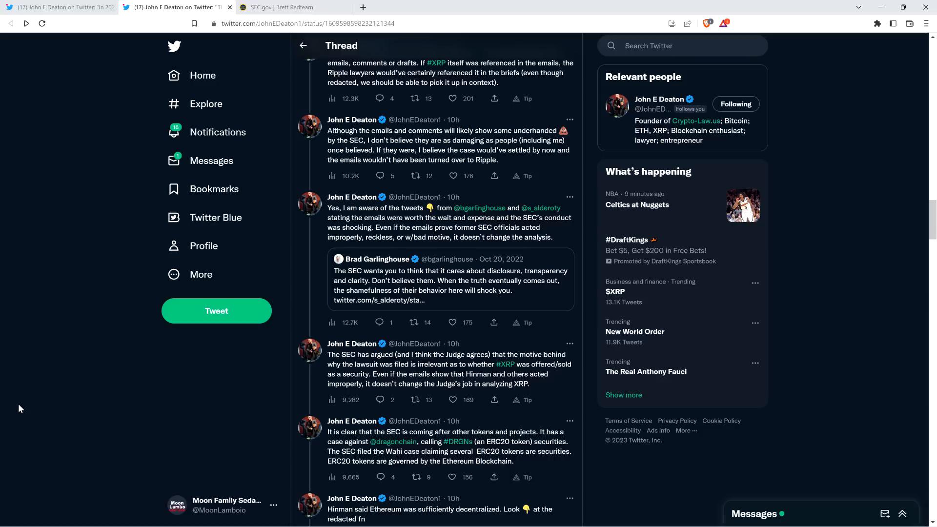
pyautogui.scroll(-3)
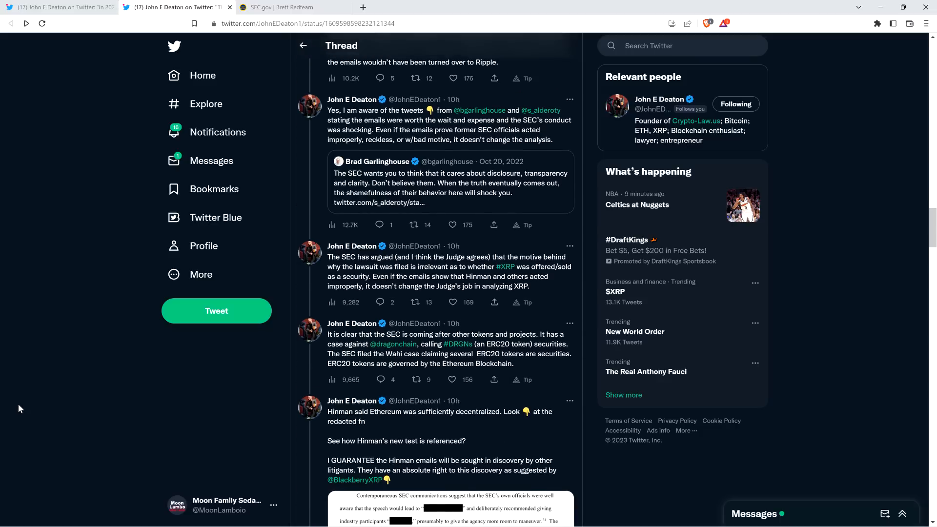
pyautogui.scroll(-3)
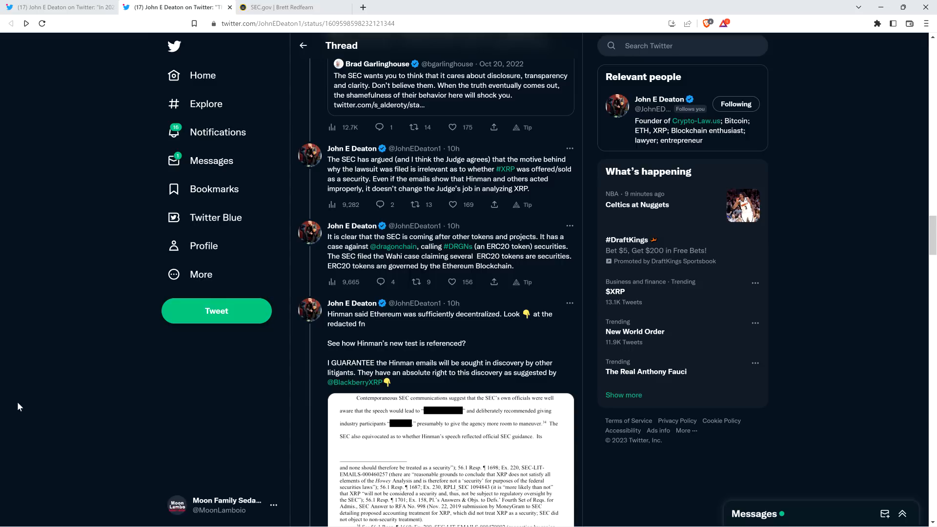
pyautogui.moveTo(24, 237)
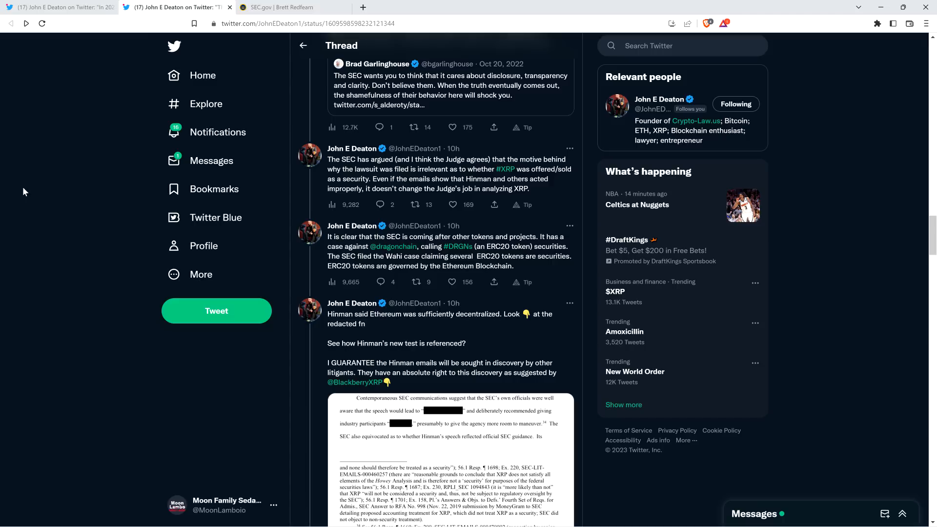
pyautogui.moveTo(35, 191)
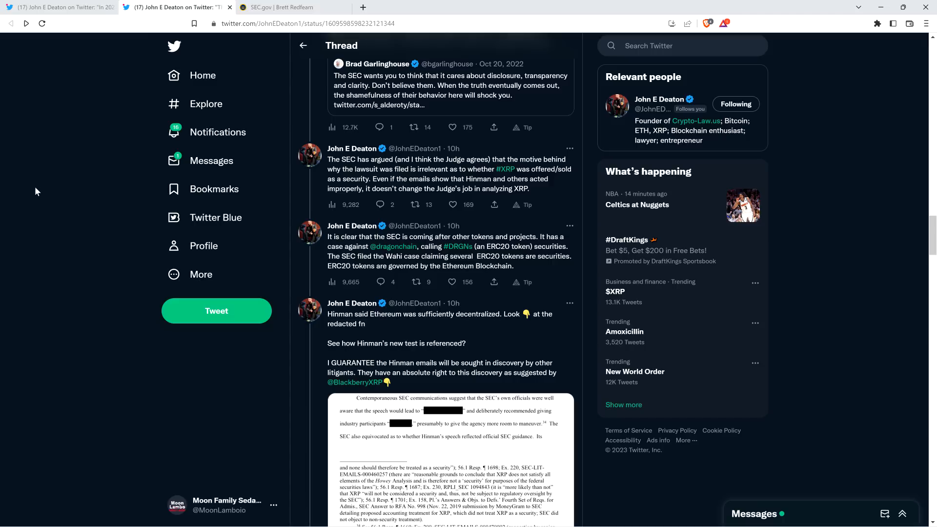
pyautogui.moveTo(51, 179)
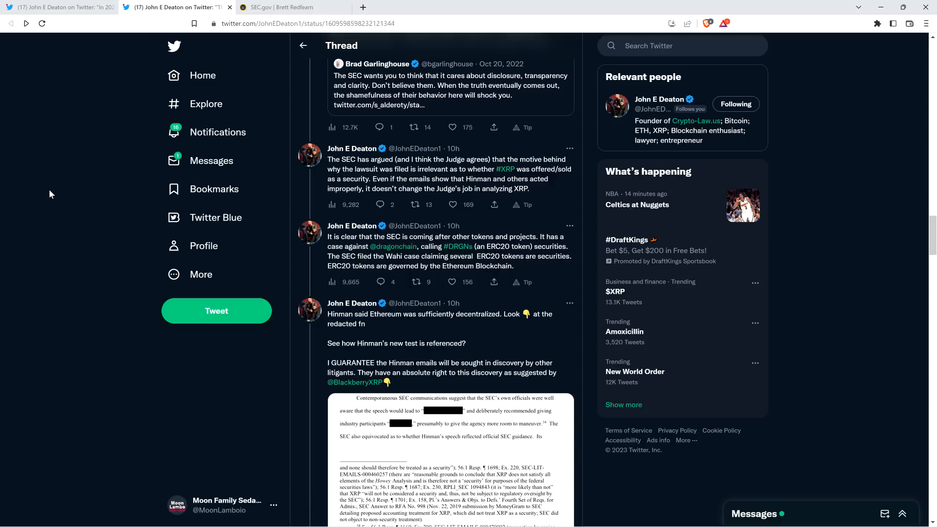
pyautogui.moveTo(100, 153)
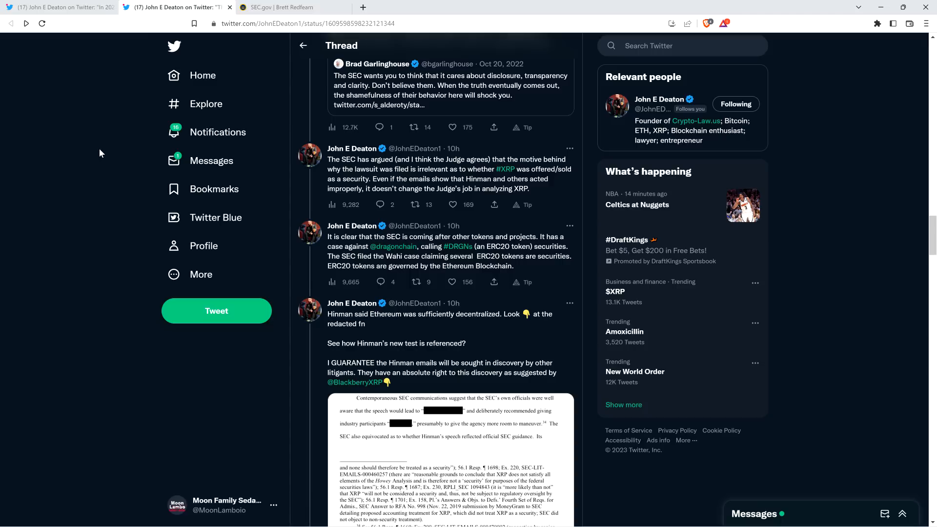
pyautogui.moveTo(85, 154)
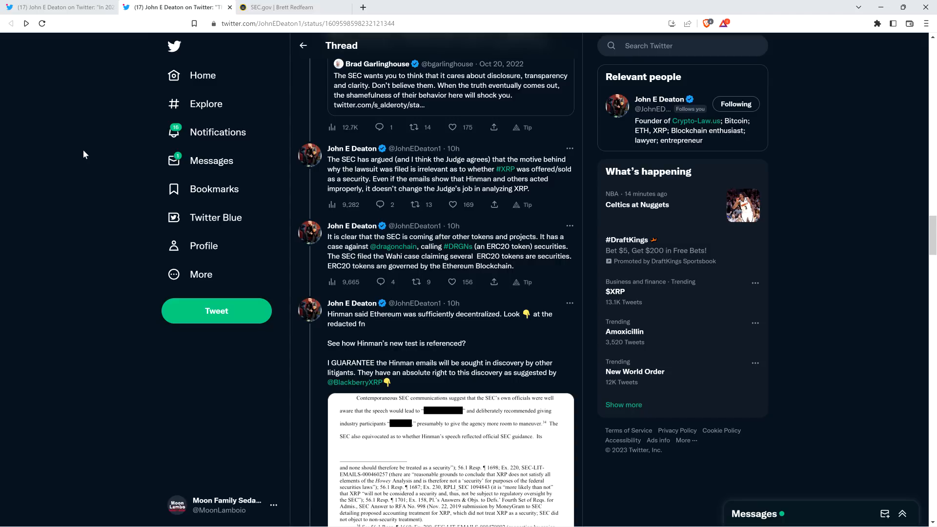
pyautogui.moveTo(55, 220)
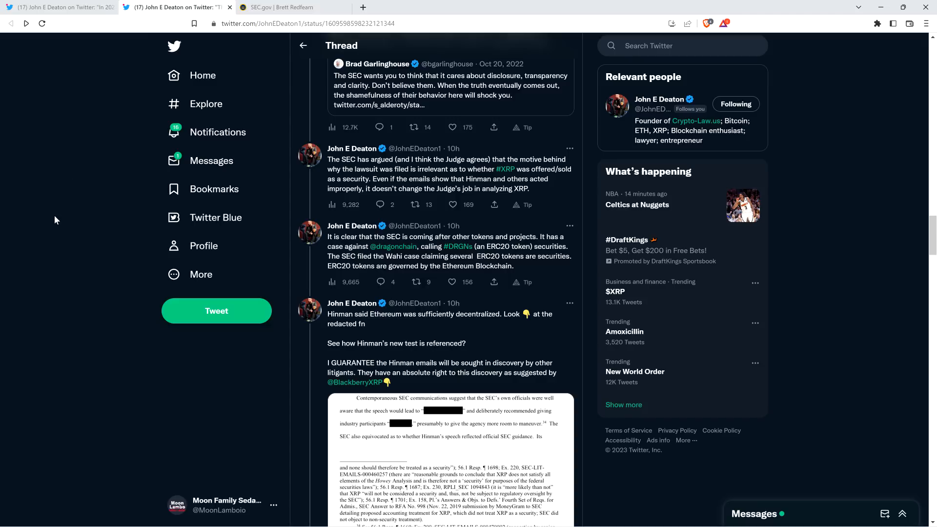
pyautogui.moveTo(64, 222)
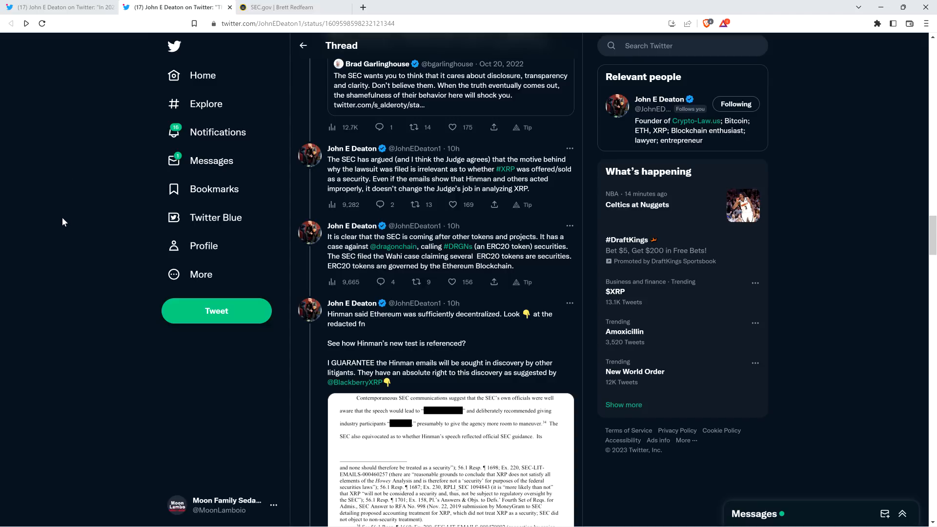
# Close the enlarged Hinman-Ethereum filing page and return to the ERC20 tokens tweets.
pyautogui.scroll(-3)
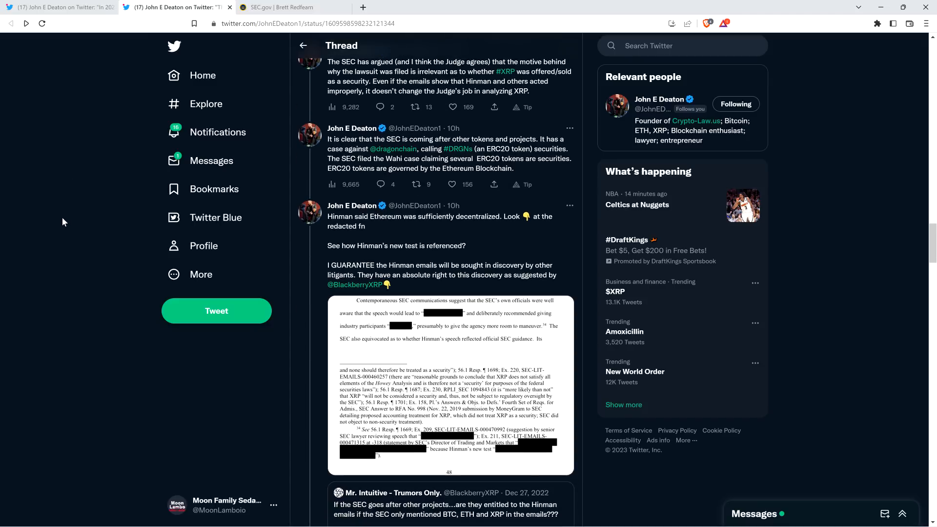
pyautogui.scroll(-3)
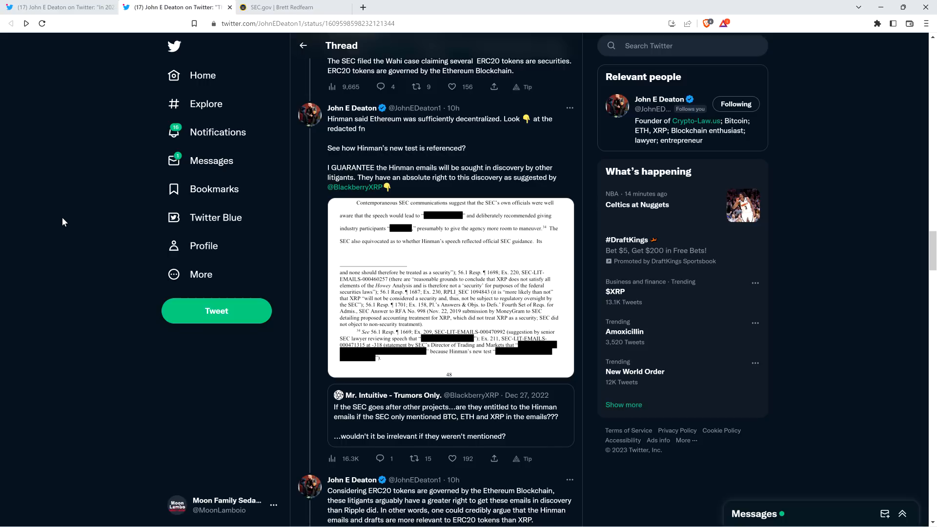
pyautogui.moveTo(56, 254)
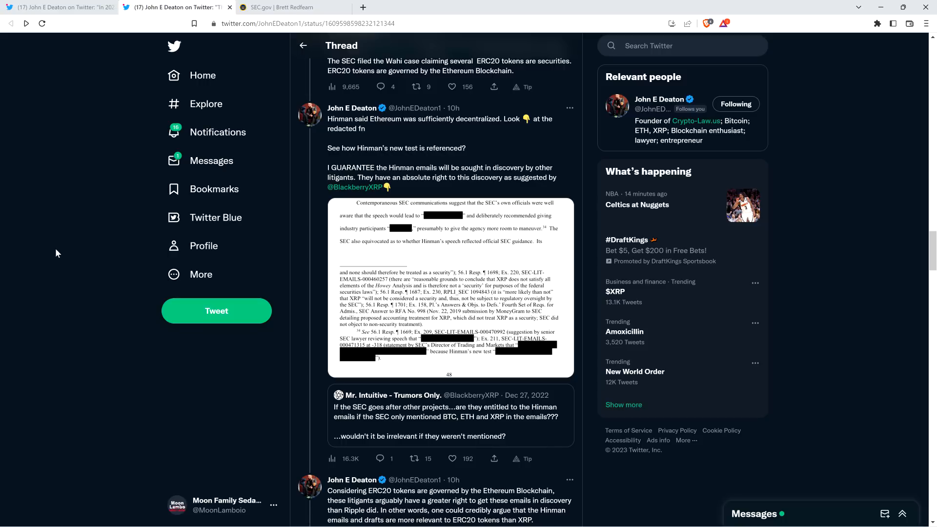
pyautogui.moveTo(87, 396)
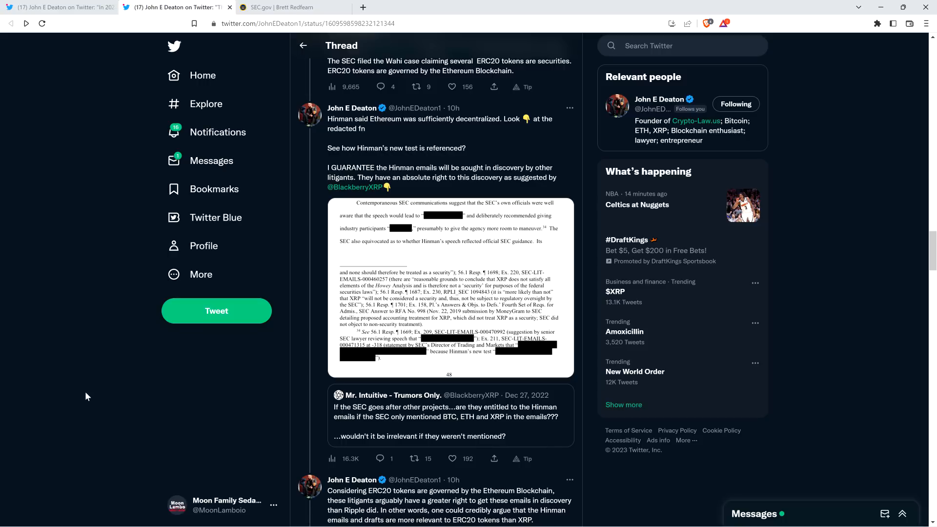
pyautogui.moveTo(49, 363)
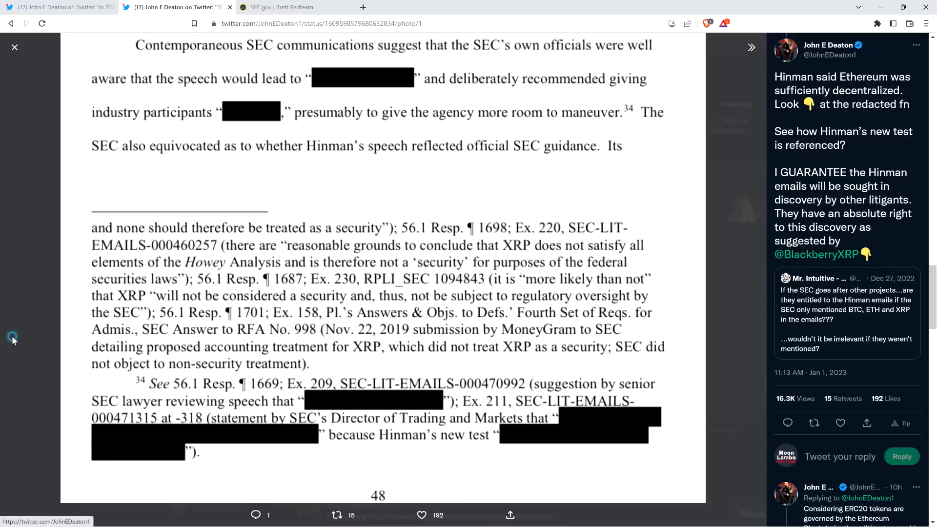
pyautogui.click(14, 48)
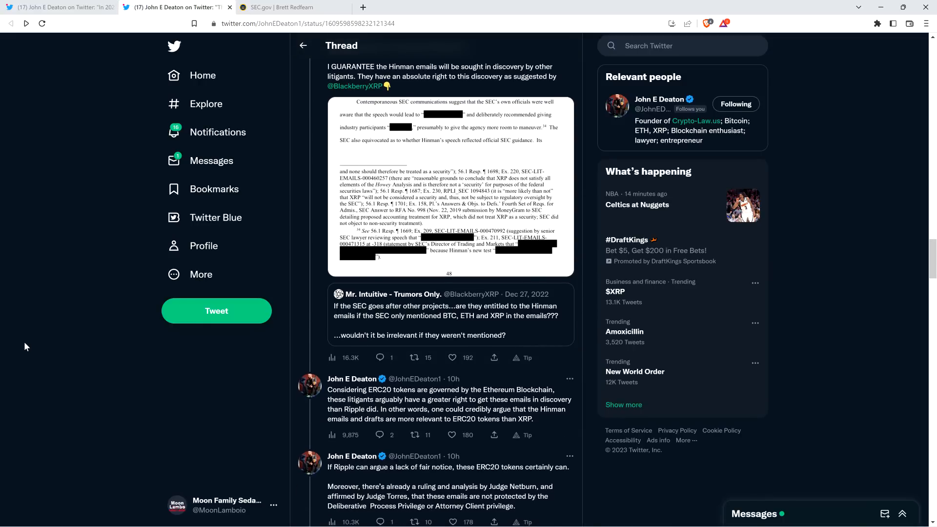
# Scroll to the 'In sum, I believe the SEC has accepted…' tweet quoting XRP QUEEN.
pyautogui.scroll(-3)
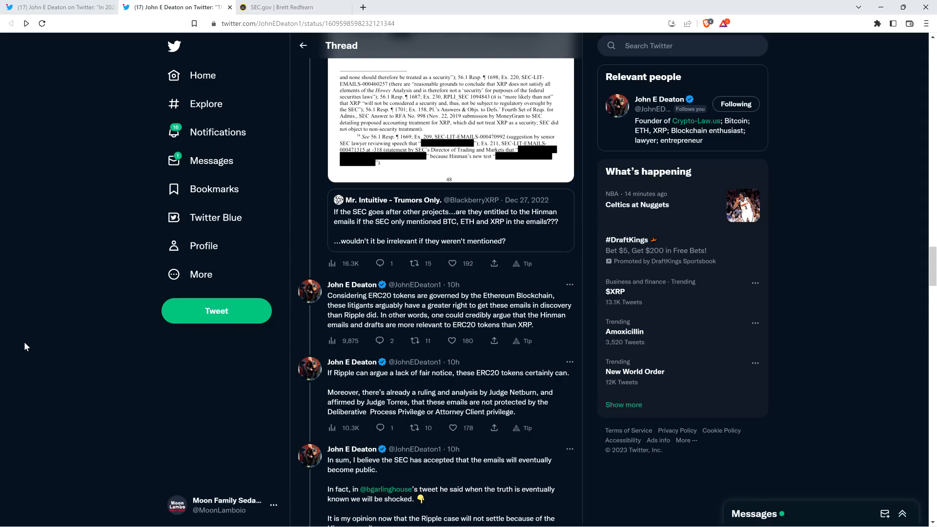
pyautogui.scroll(-3)
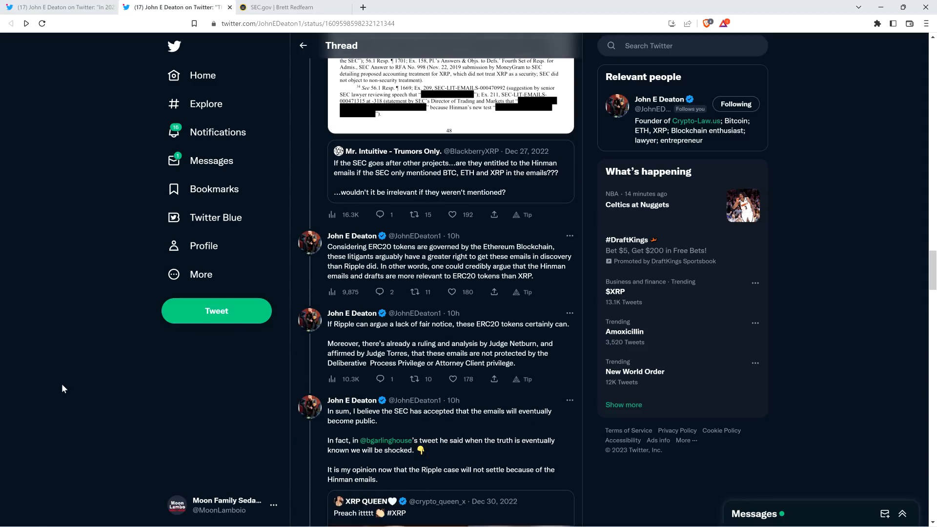
pyautogui.scroll(-3)
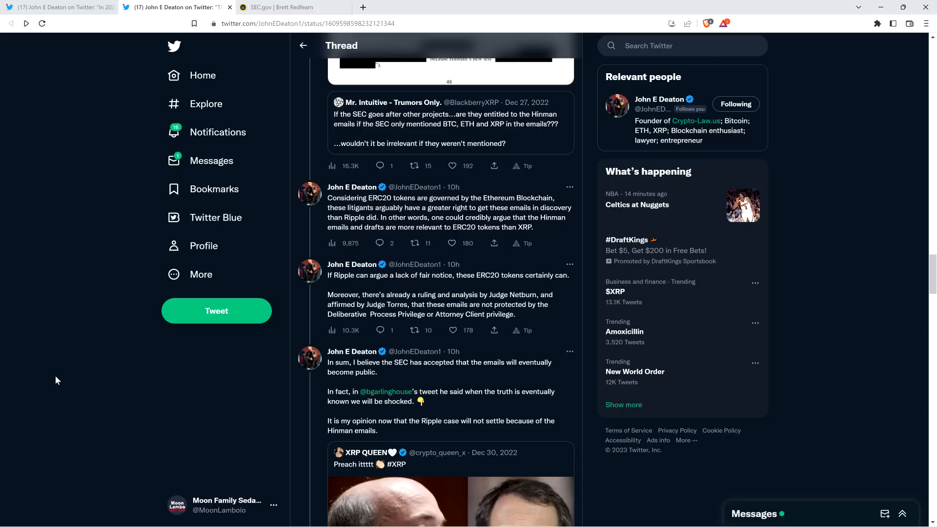
pyautogui.moveTo(83, 390)
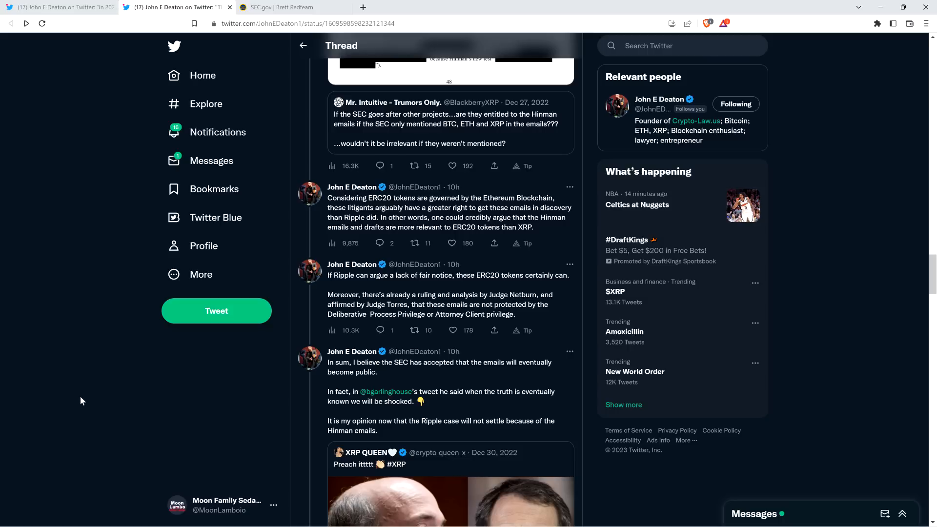
pyautogui.scroll(-3)
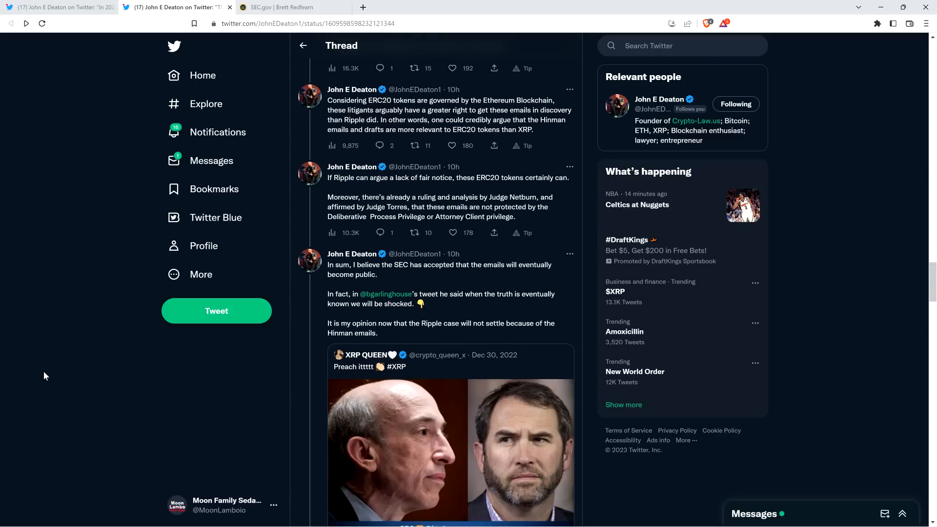
pyautogui.moveTo(45, 373)
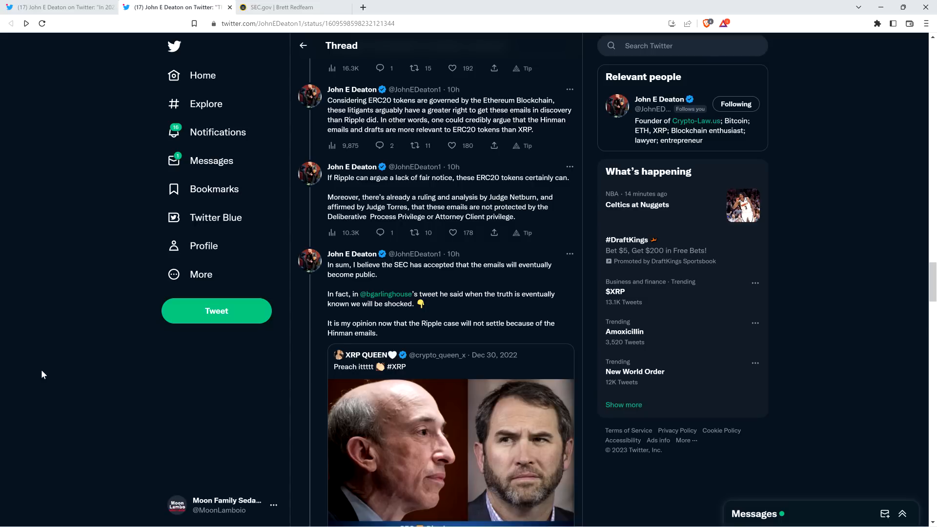
pyautogui.scroll(-3)
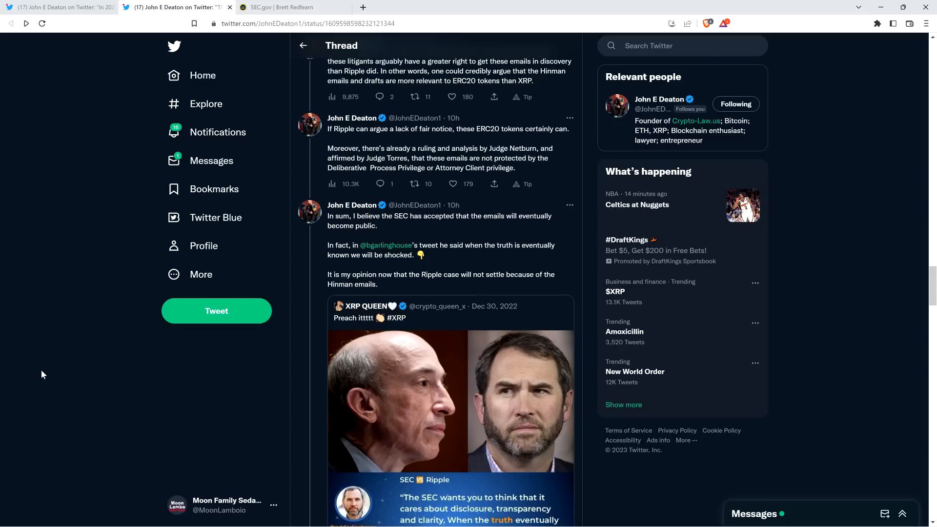
pyautogui.moveTo(82, 424)
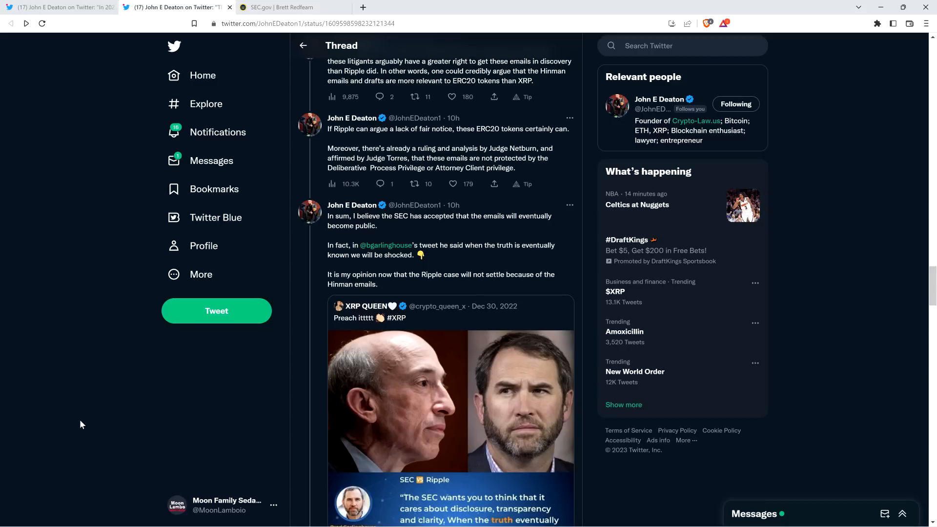
# Scroll to the final 'Thus, I am in the 39%…' tweet about Judge Torres.
pyautogui.scroll(-3)
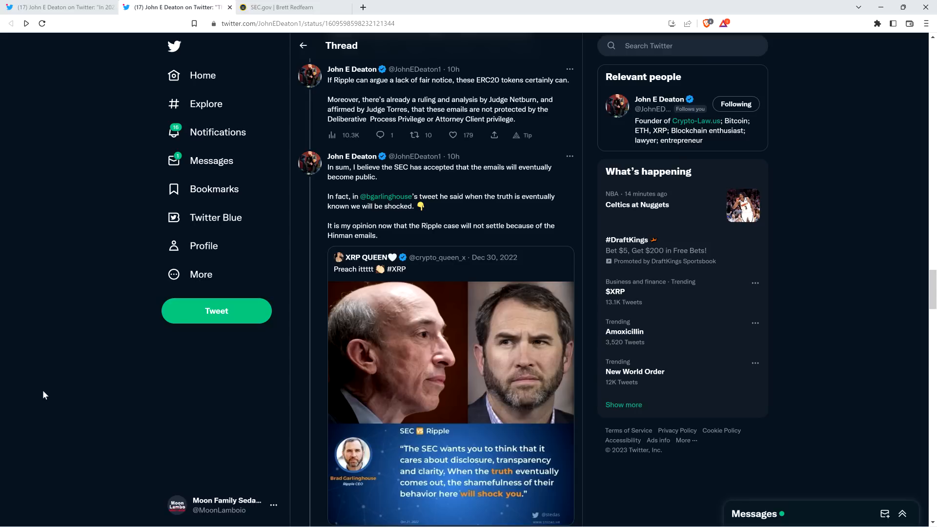
pyautogui.scroll(-3)
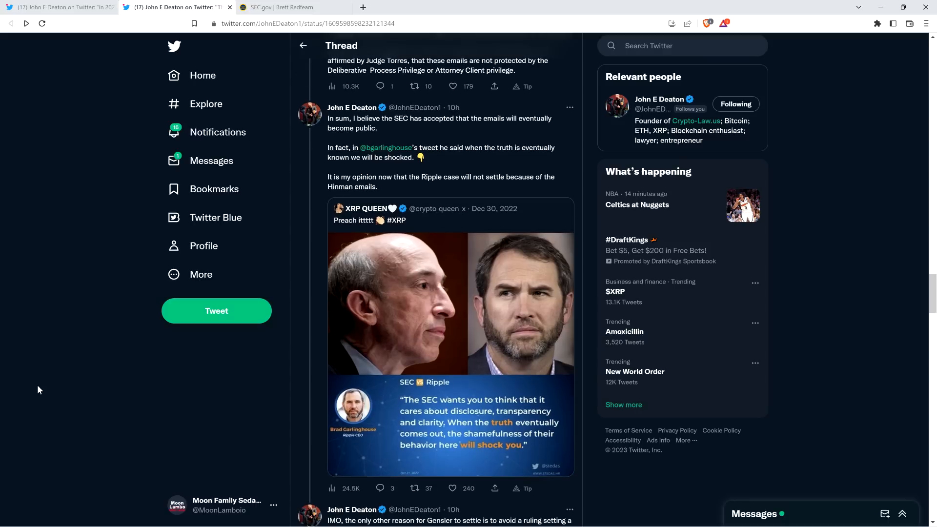
pyautogui.moveTo(34, 383)
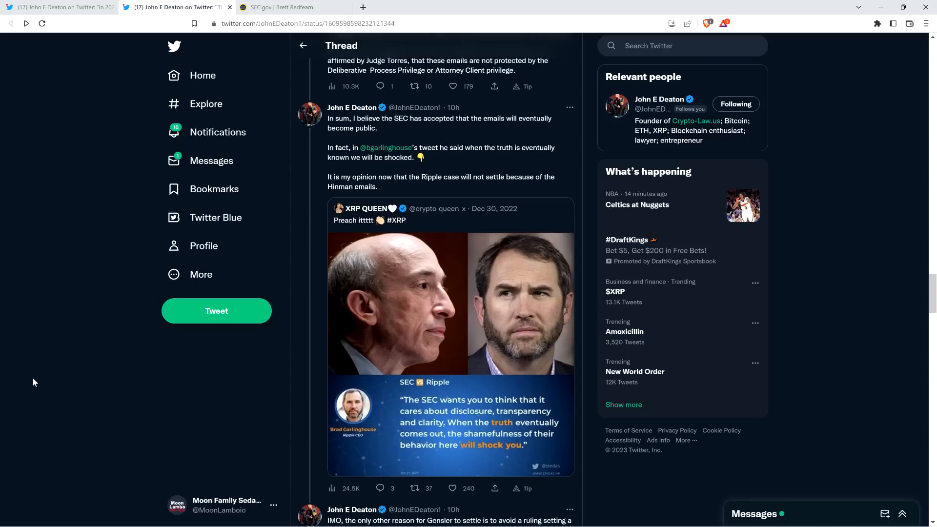
pyautogui.scroll(-3)
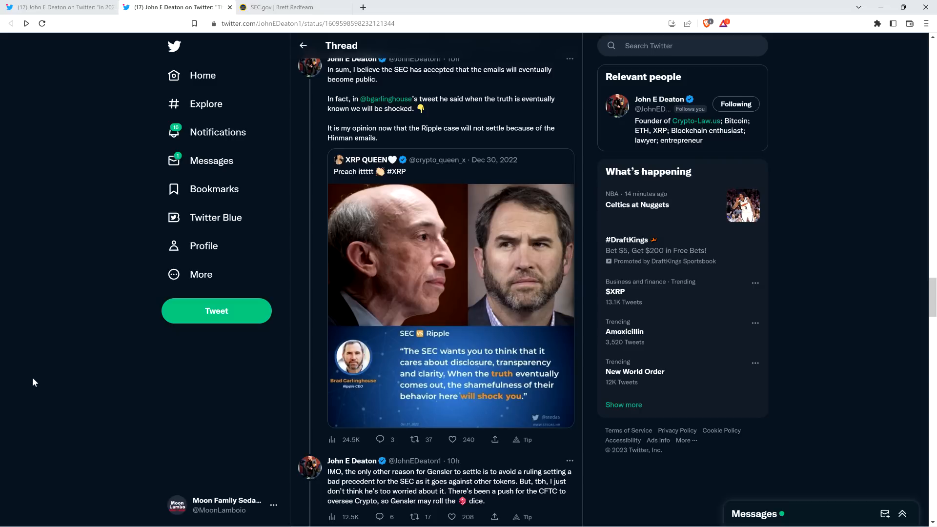
pyautogui.scroll(-3)
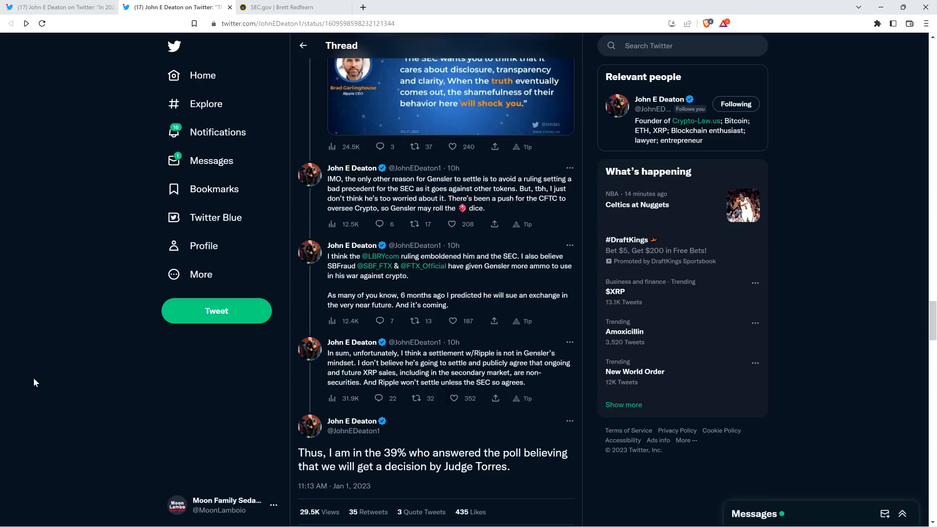
# Scroll back up to the Reply Brief tweet on strict vertical commonality.
pyautogui.scroll(-3)
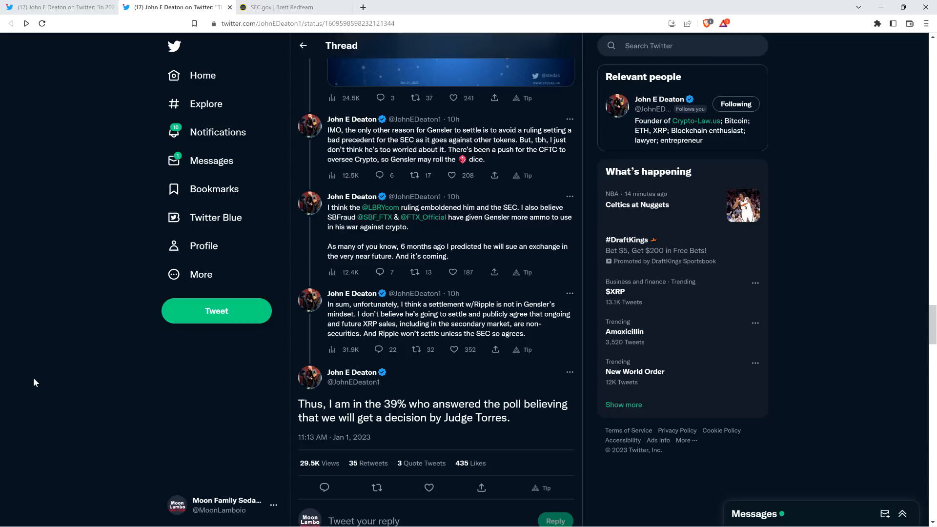
pyautogui.scroll(-3)
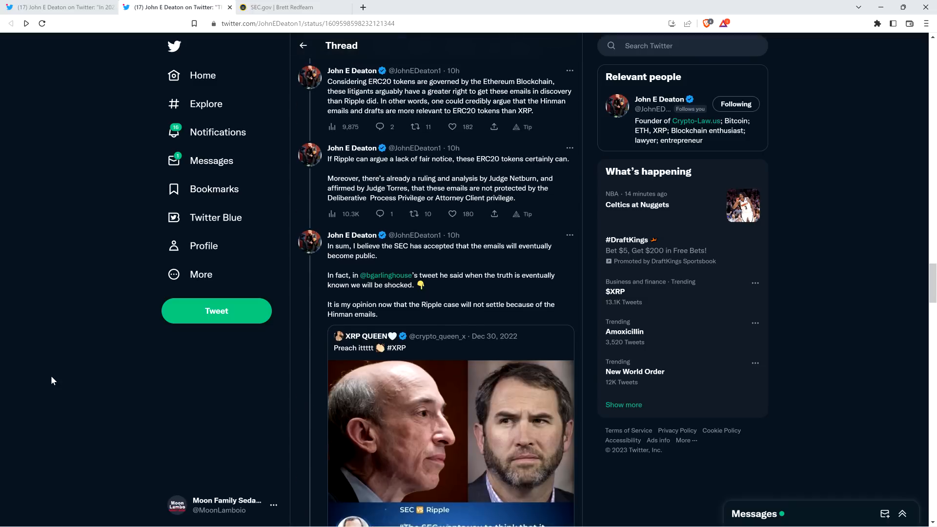
pyautogui.scroll(-3)
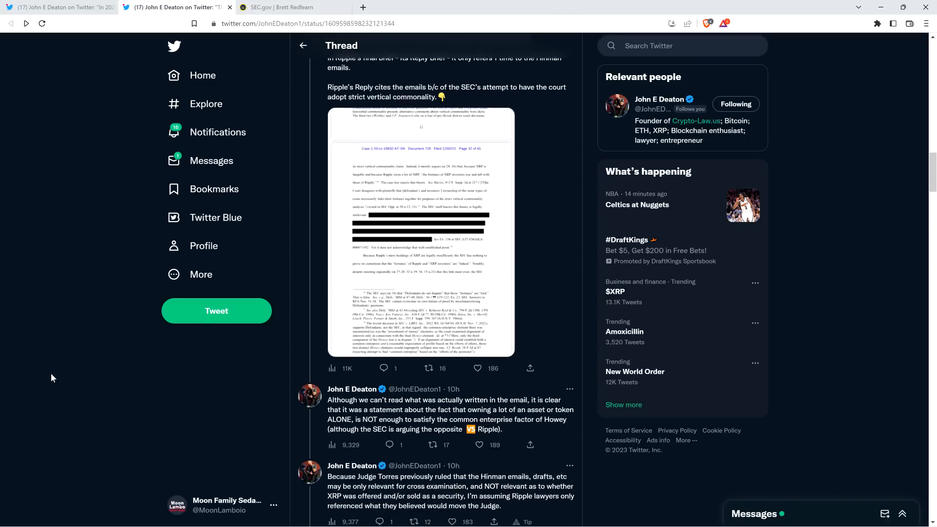